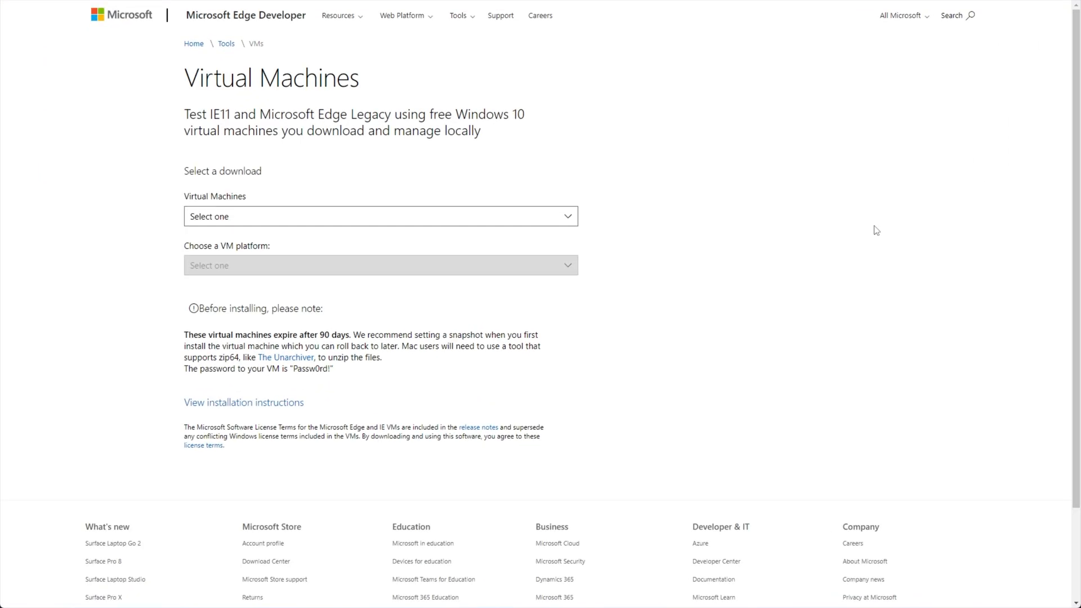
mouse_move(631, 222)
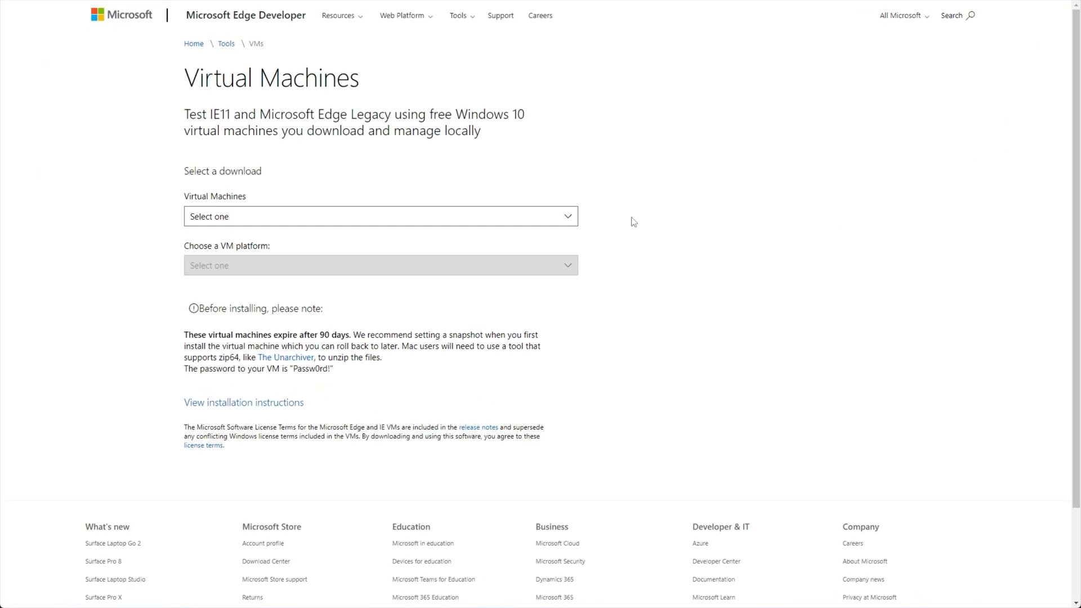
mouse_move(384, 220)
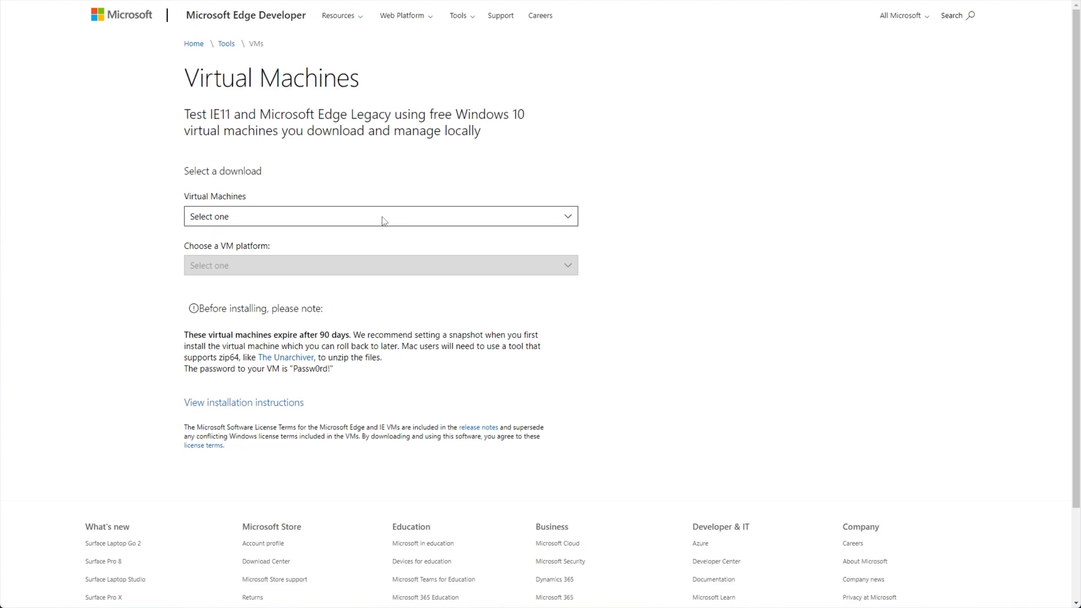
Choose 'MSEdge on Win10 (x64) Stable 1809' with the 'HyperV (Windows)' platform
left_click(376, 217)
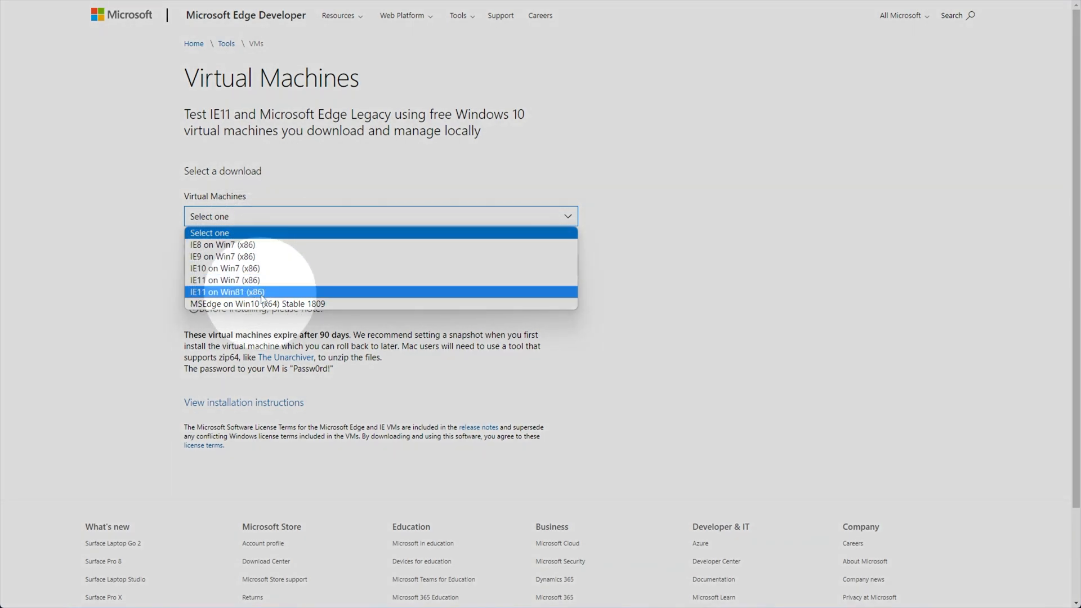
mouse_move(283, 311)
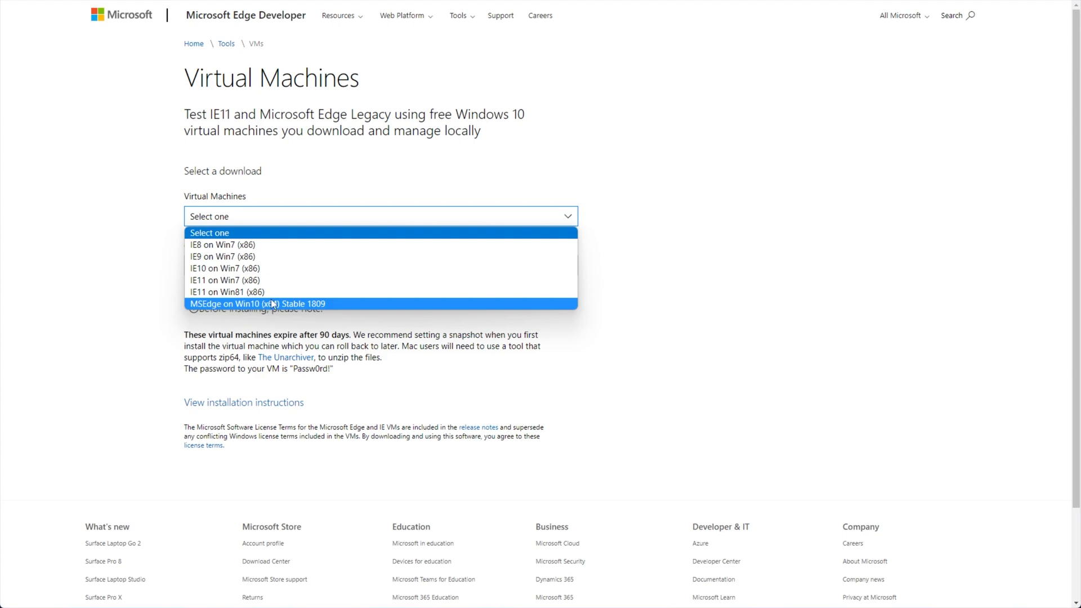
left_click(274, 303)
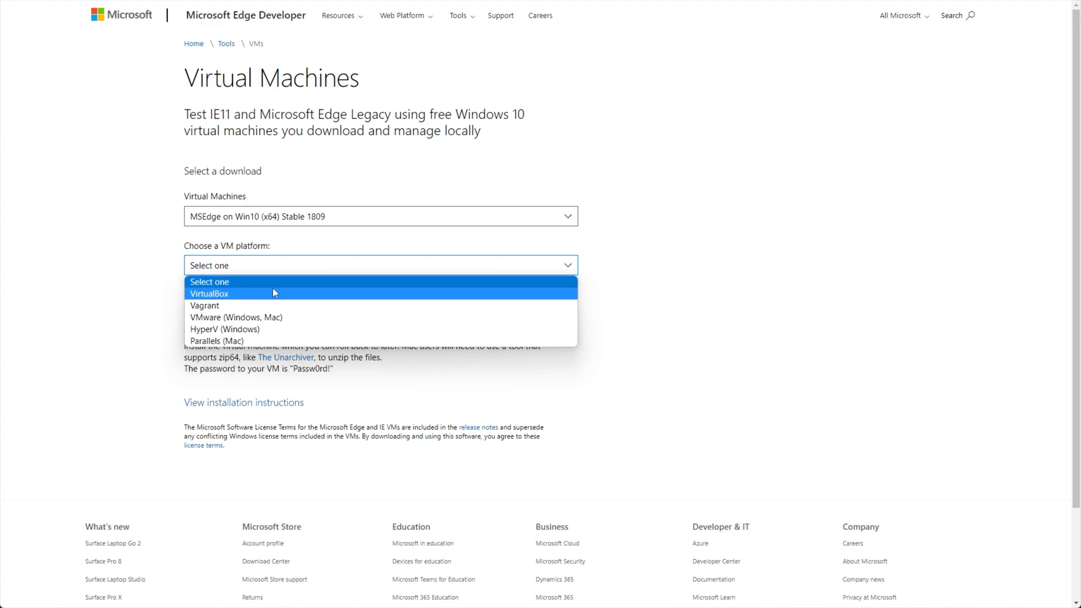
mouse_move(262, 330)
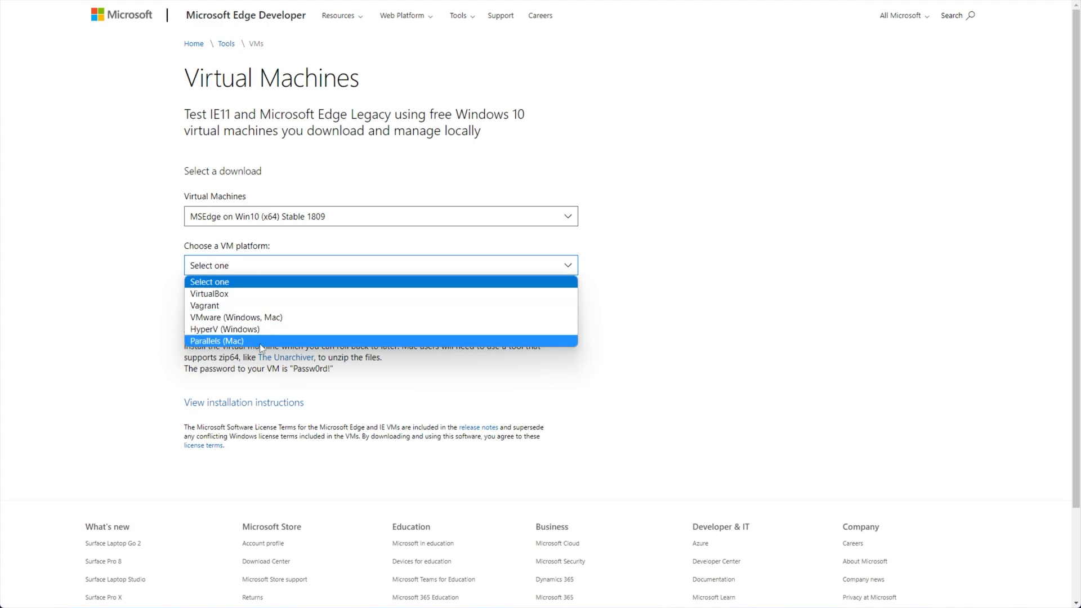
left_click(221, 329)
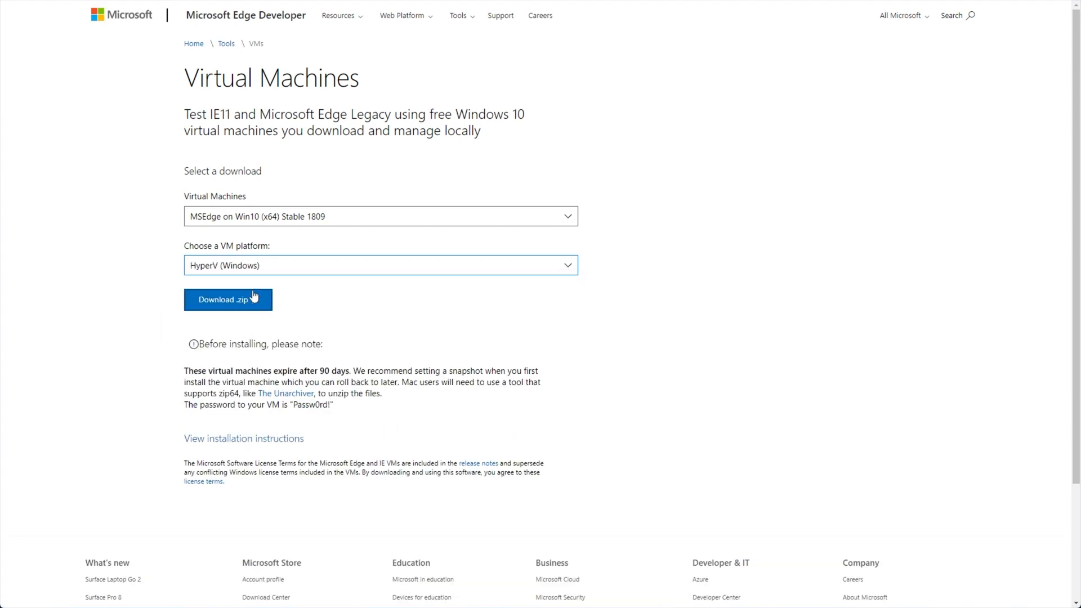
Download the MSEdge Win10 HyperV zip, select the VM password, and open the archive
left_click(229, 300)
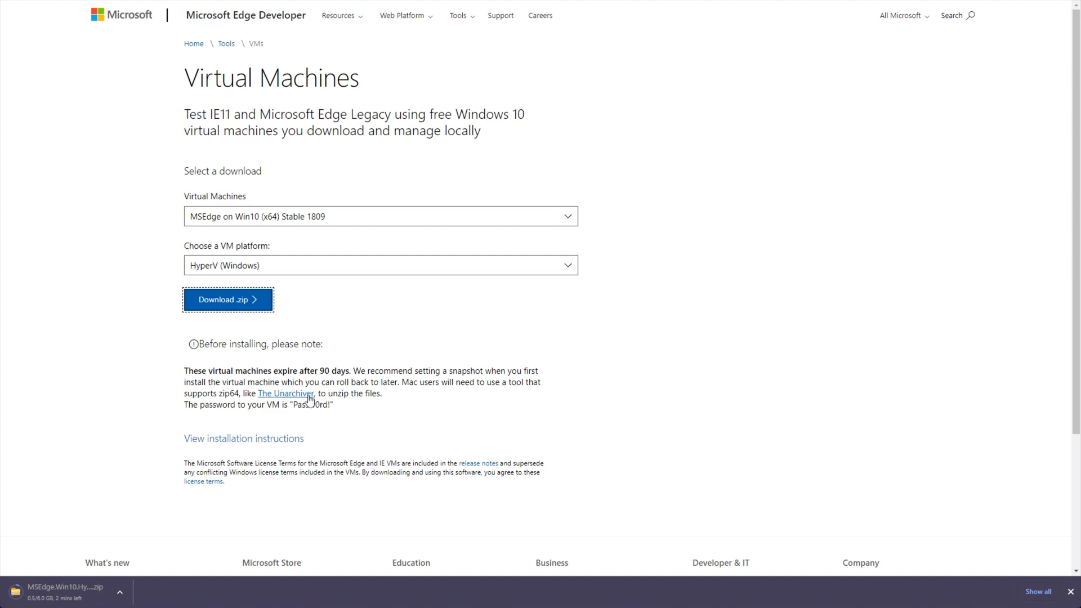
double_click(311, 405)
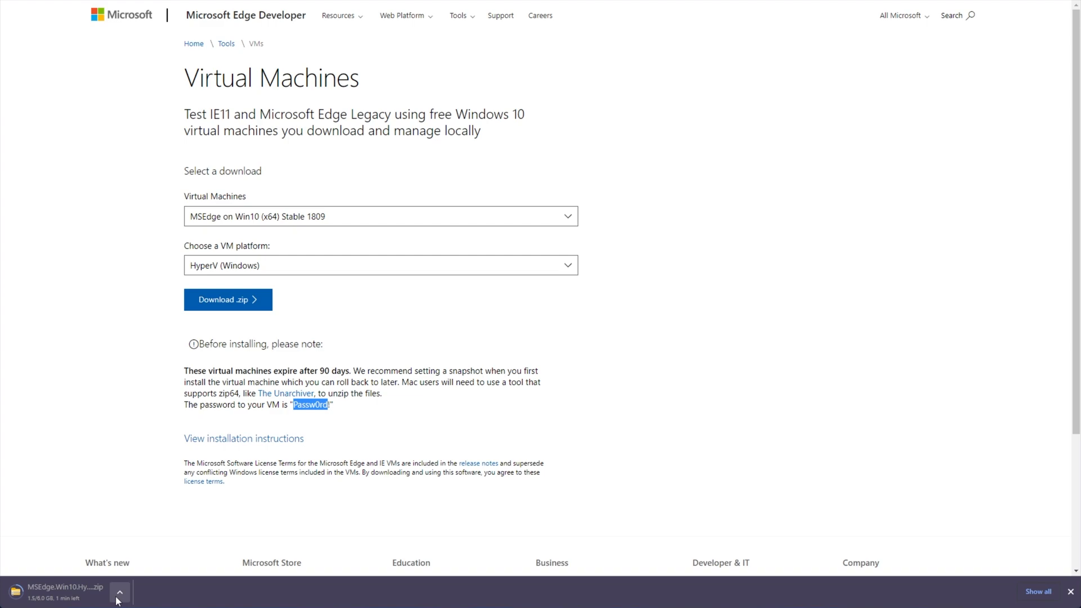
left_click(118, 587)
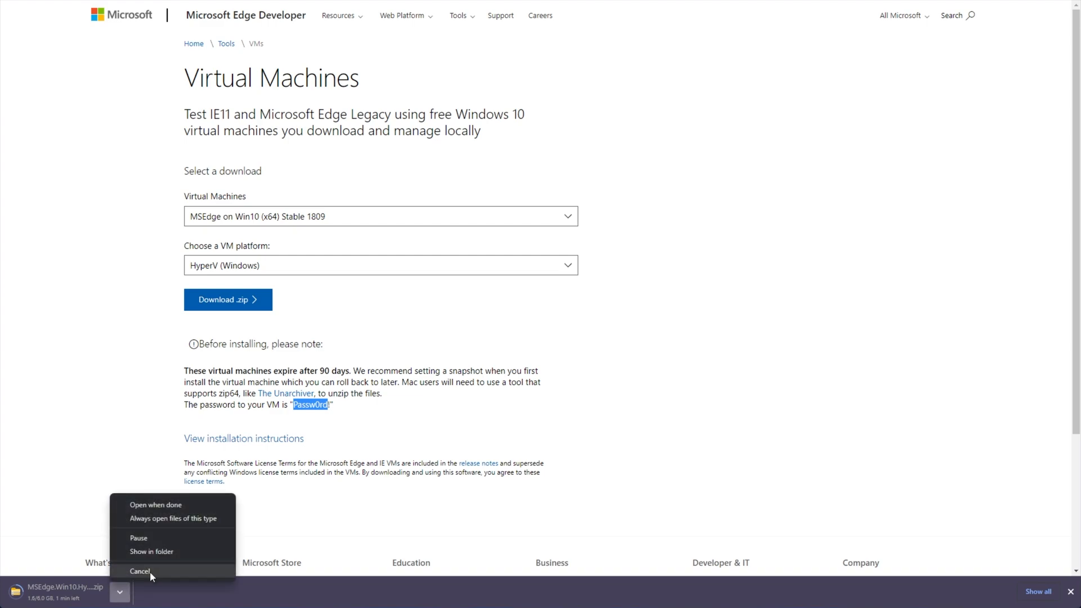
left_click(140, 571)
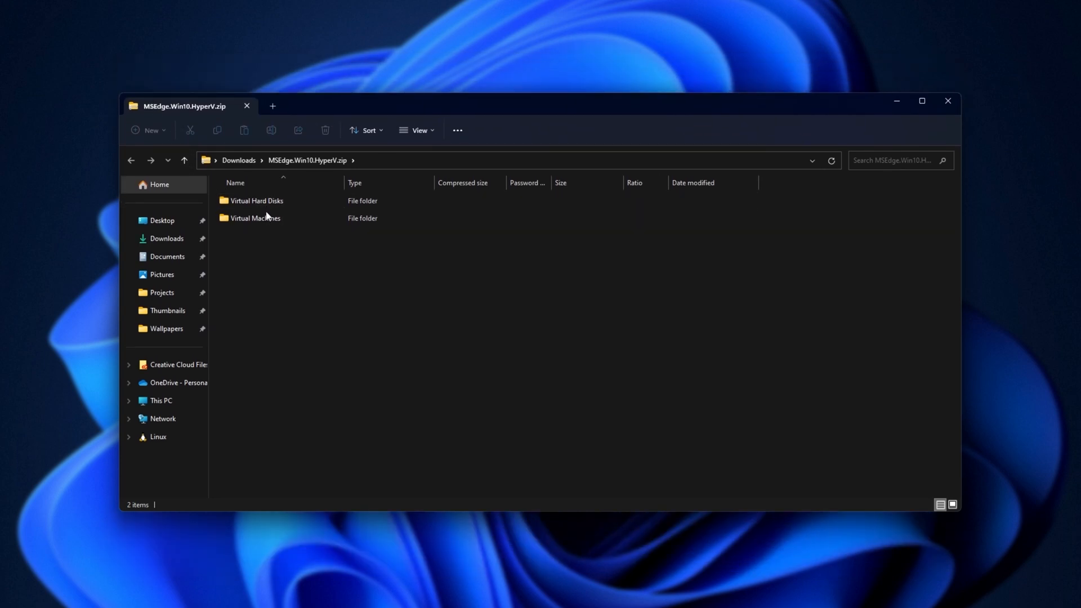
Inspect the zip's Virtual Machines and Virtual Hard Disks folders, returning to its top level
left_click(255, 218)
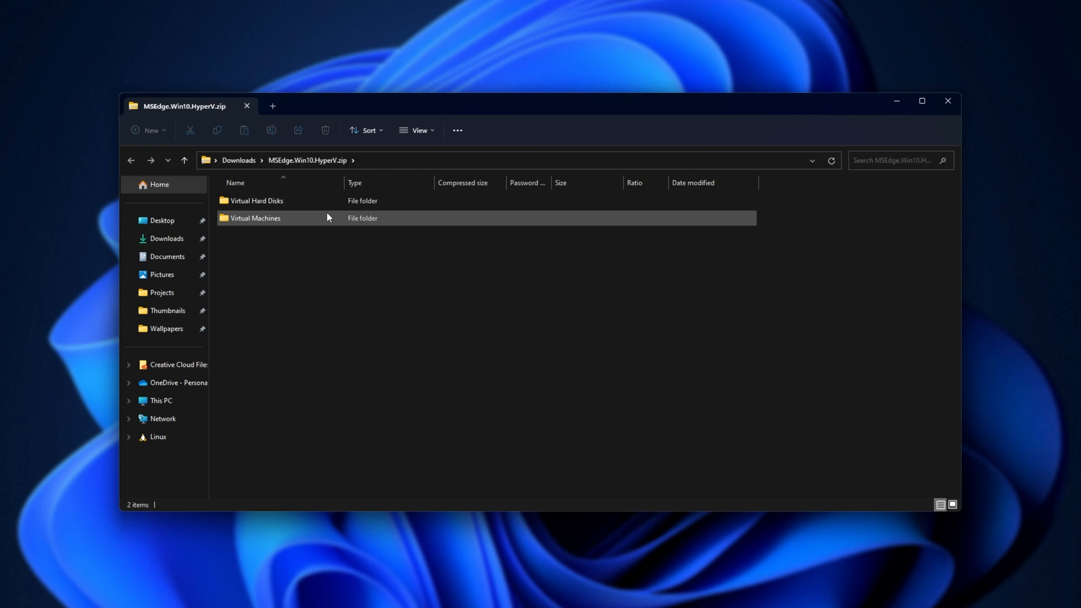
double_click(254, 218)
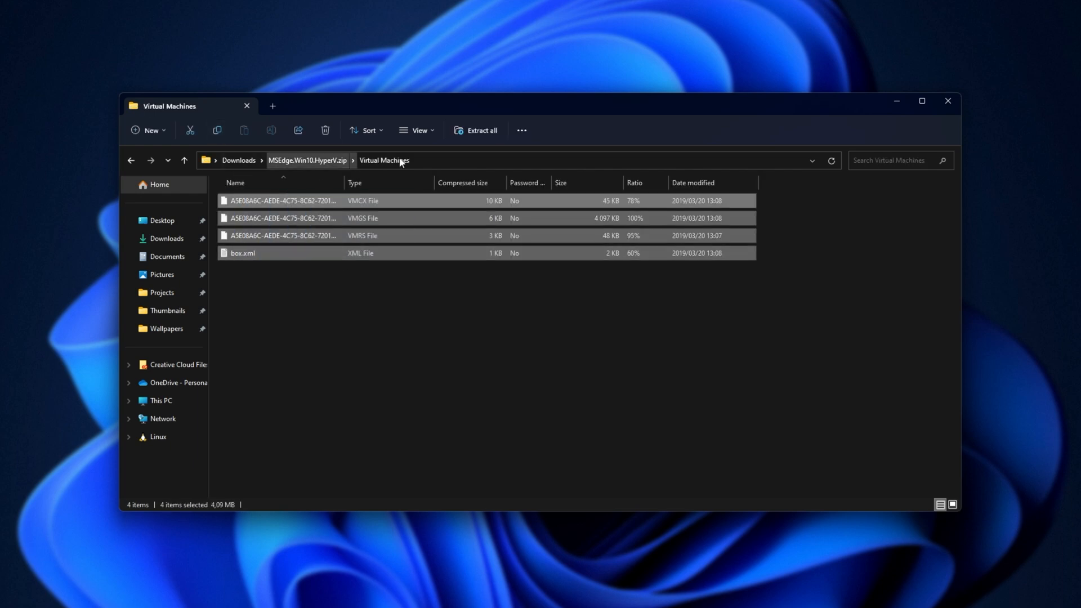
left_click(308, 160)
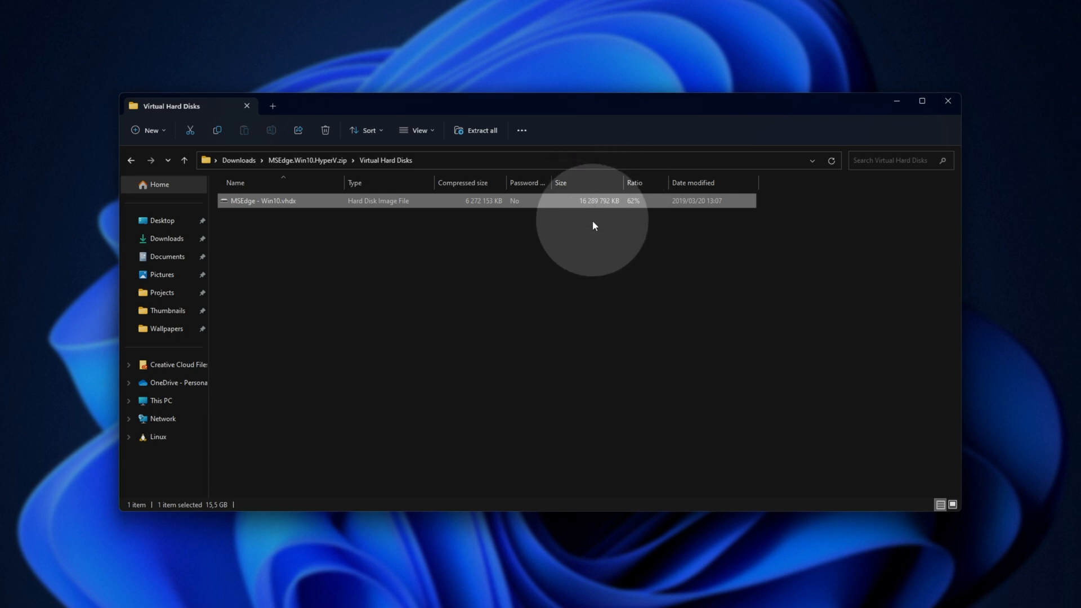
left_click(584, 249)
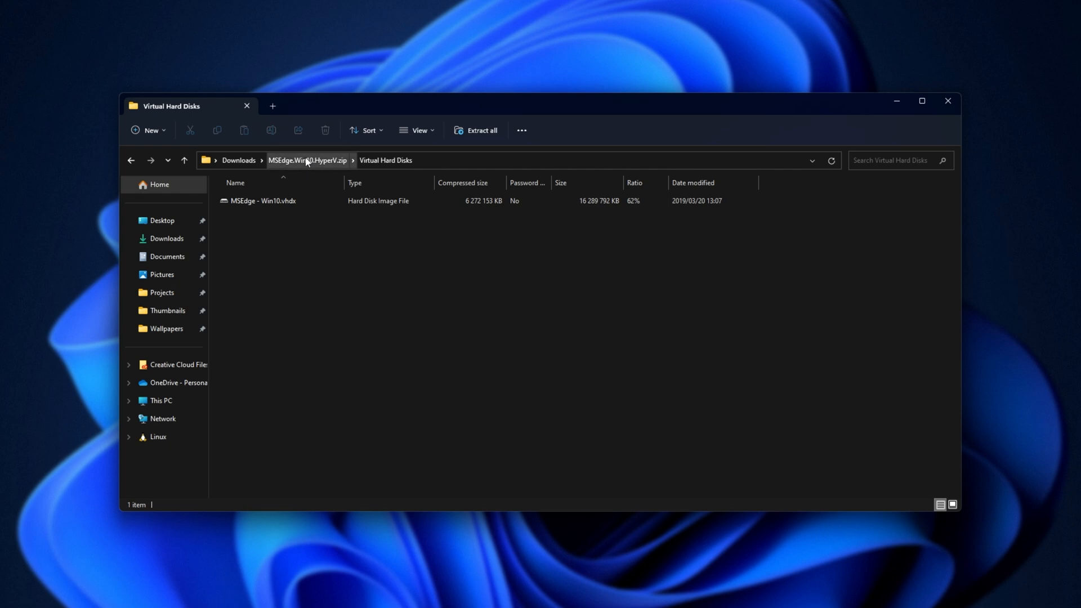
left_click(307, 160)
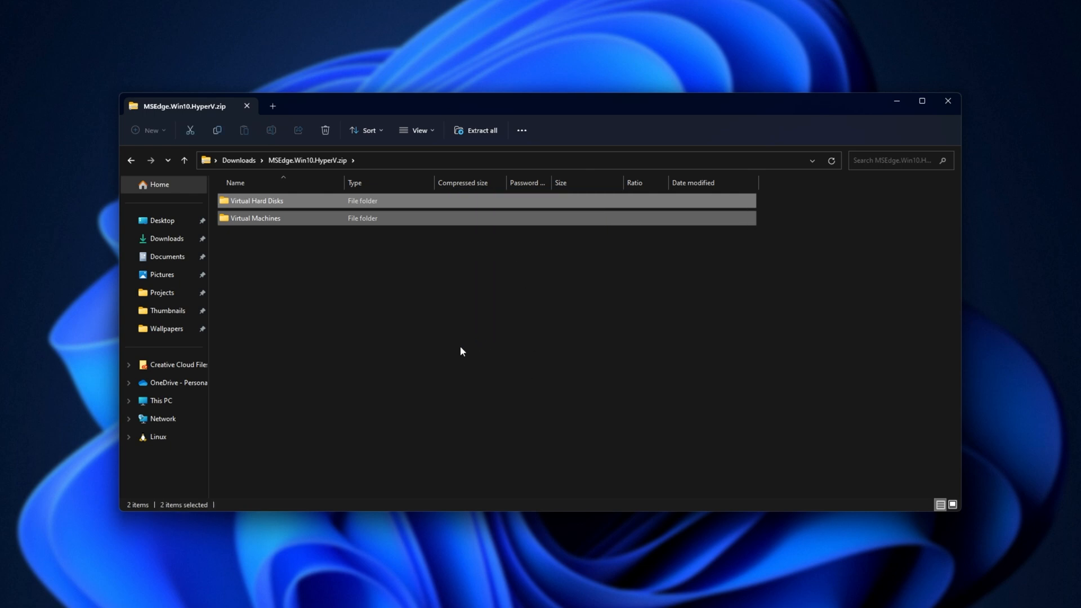
mouse_move(276, 370)
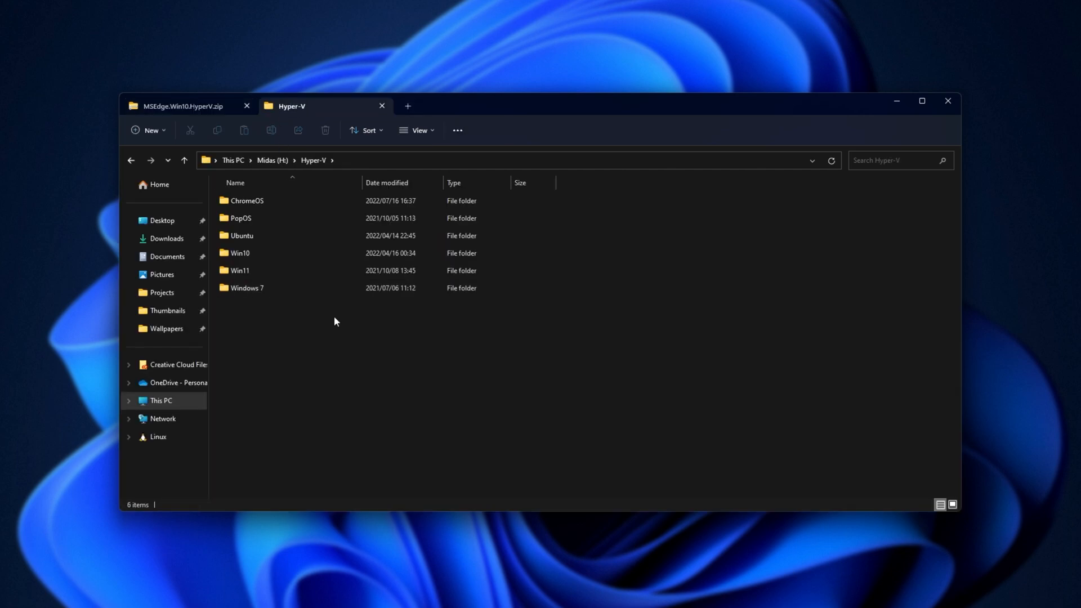
Create a Win10-Temp folder under H:\Hyper-V, then switch back to the zip archive tab
left_click(148, 130)
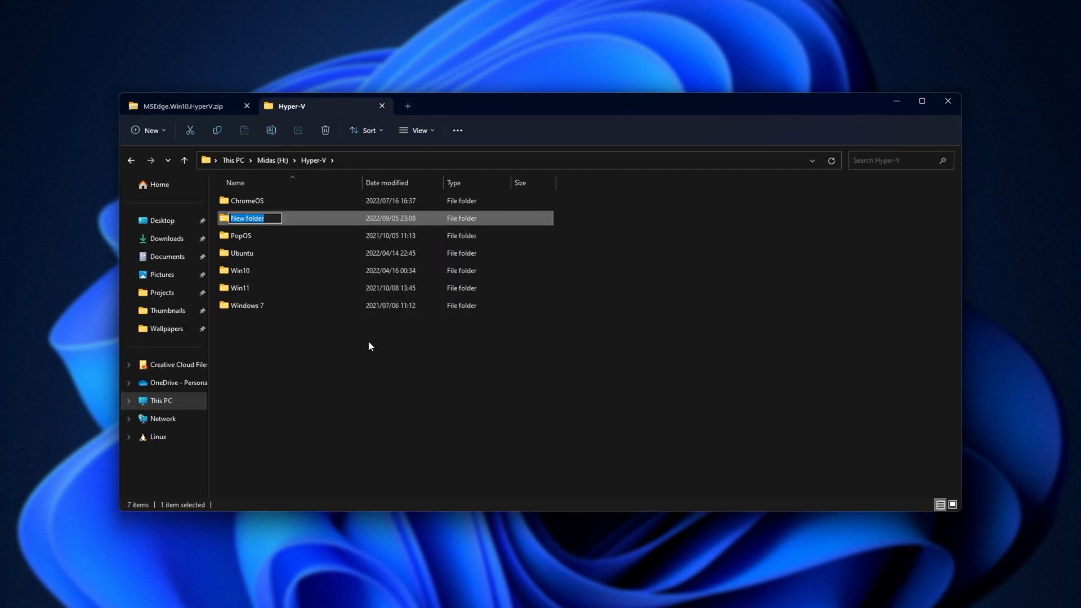
type("Win10-")
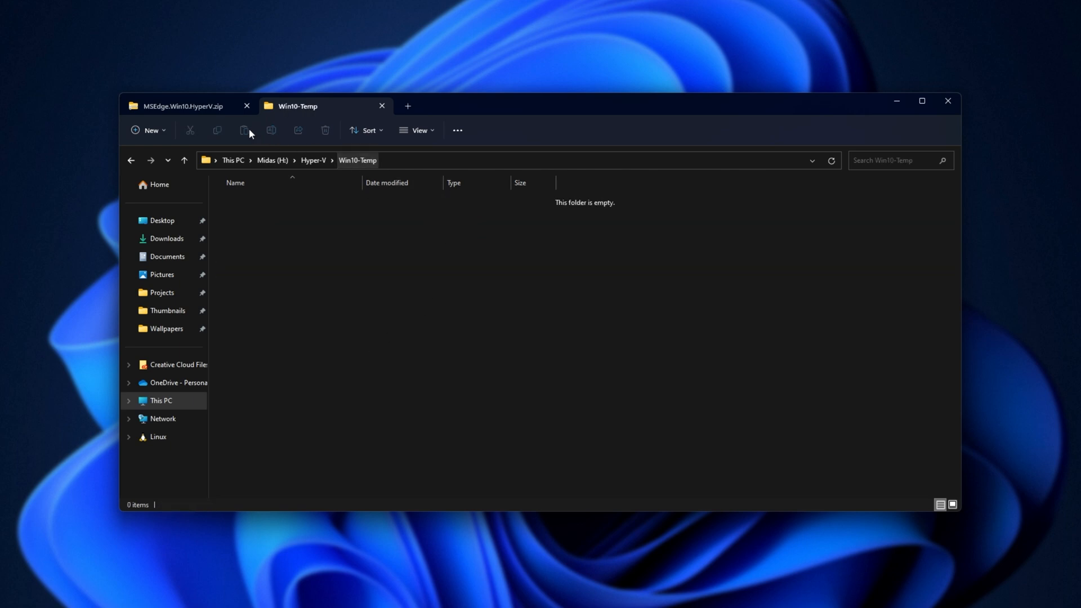
left_click(174, 105)
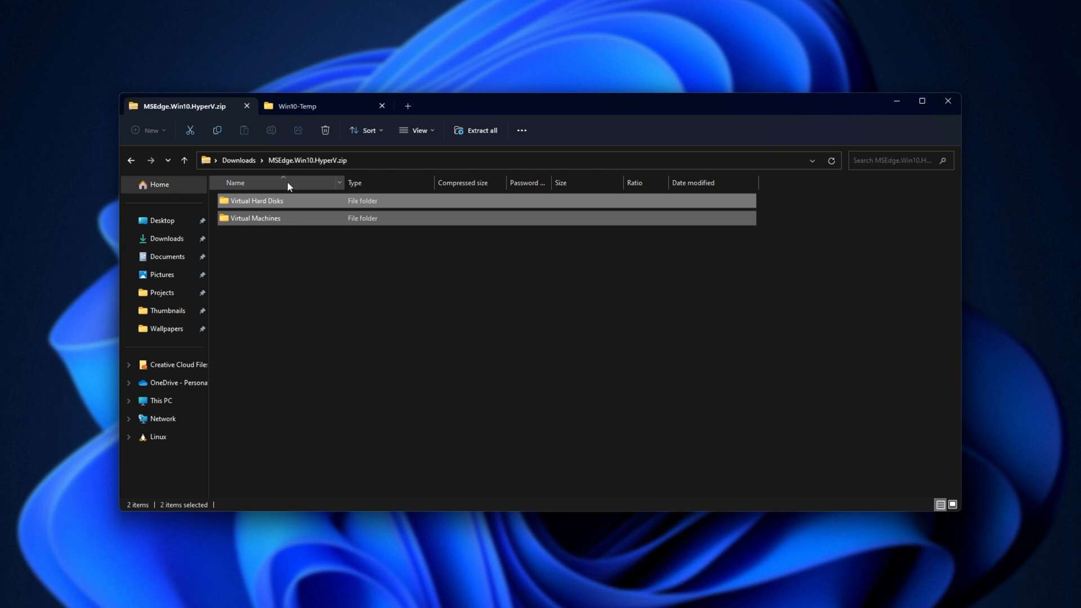
left_click(297, 106)
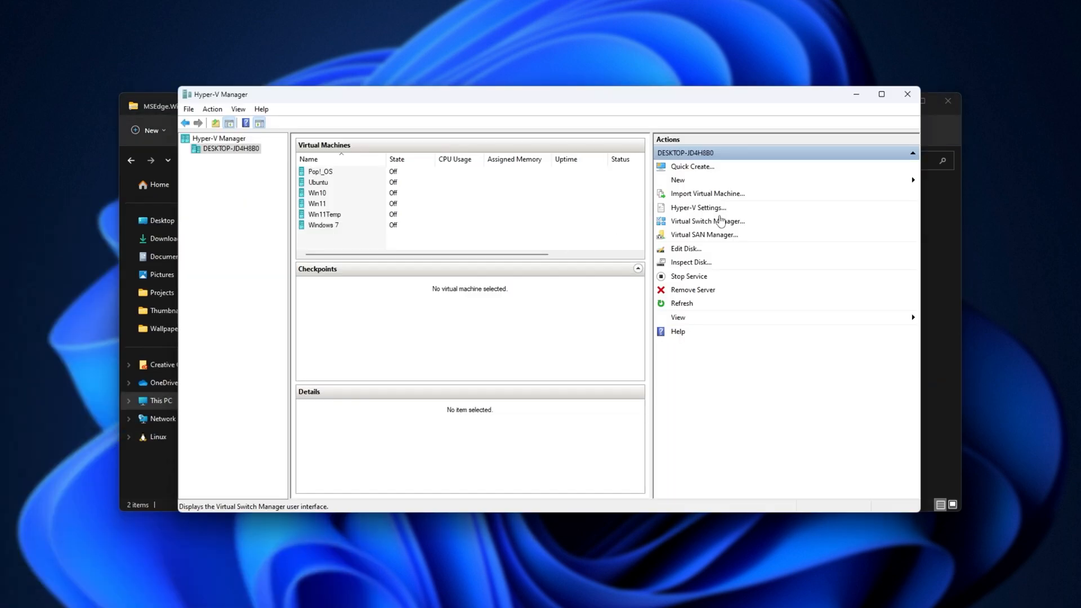
mouse_move(703, 199)
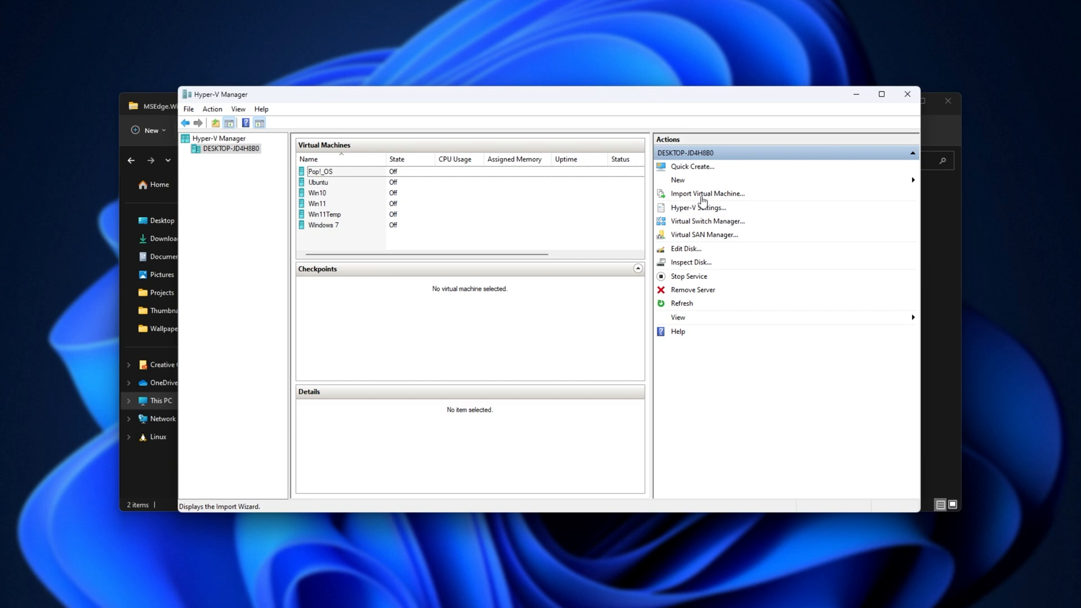
Start importing a virtual machine with H:\Hyper-V\Win10-Temp as the source folder
left_click(708, 193)
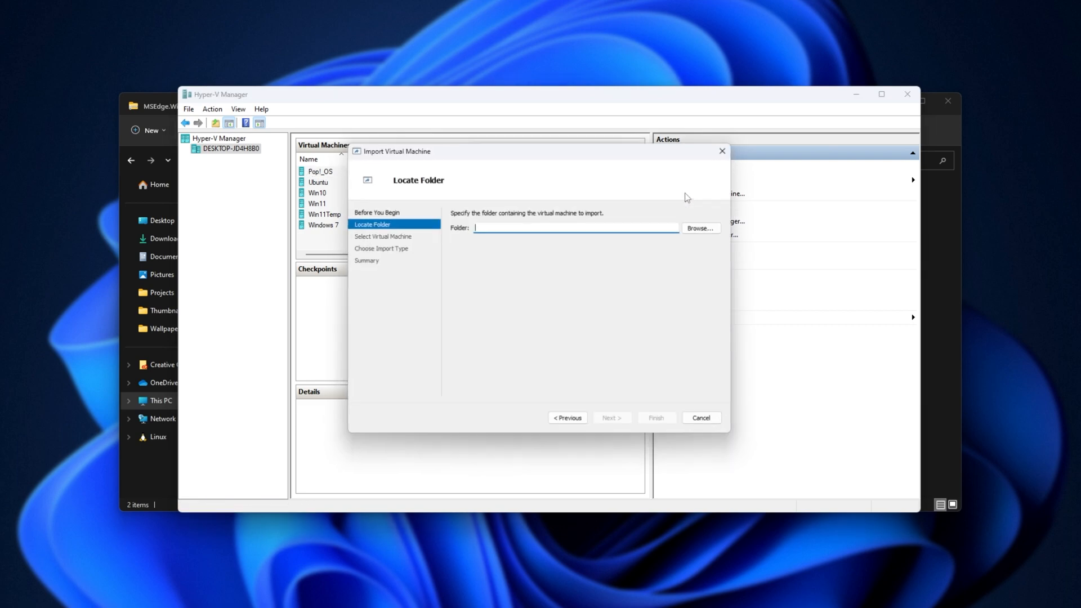
left_click(700, 228)
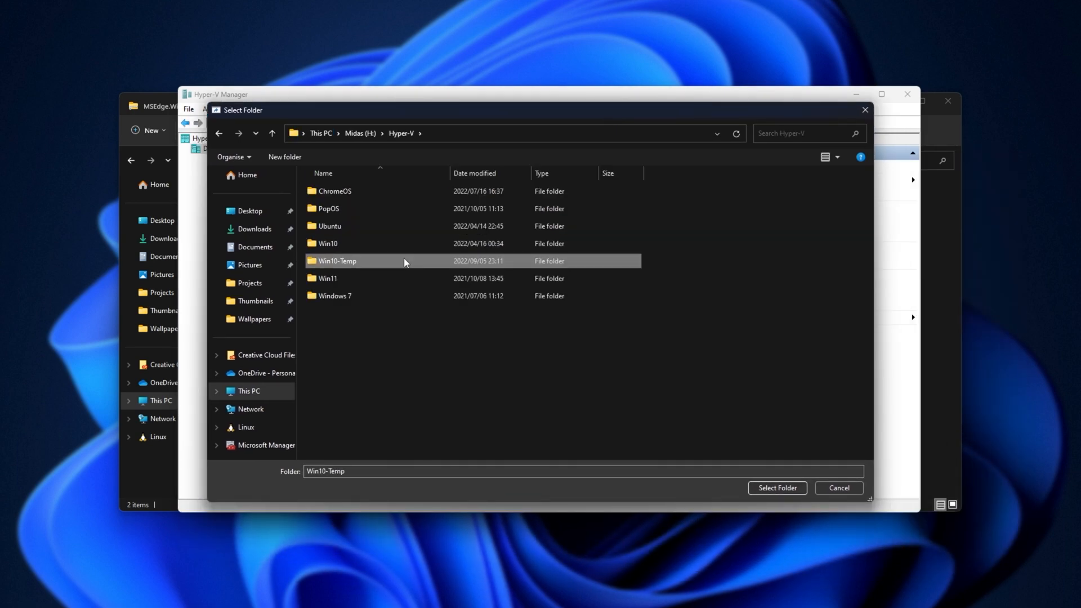
double_click(338, 261)
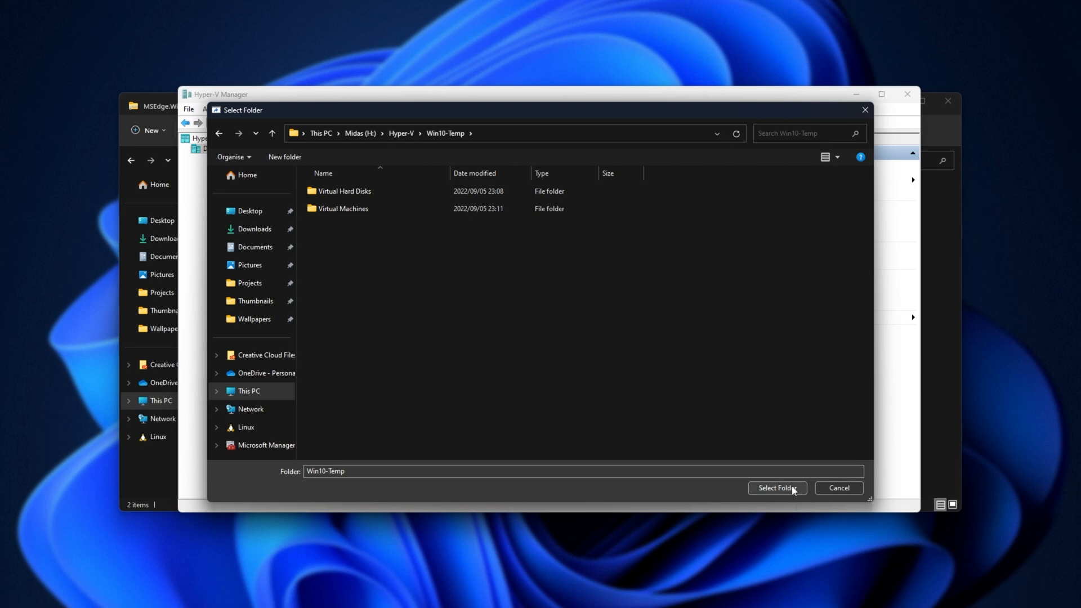
left_click(778, 488)
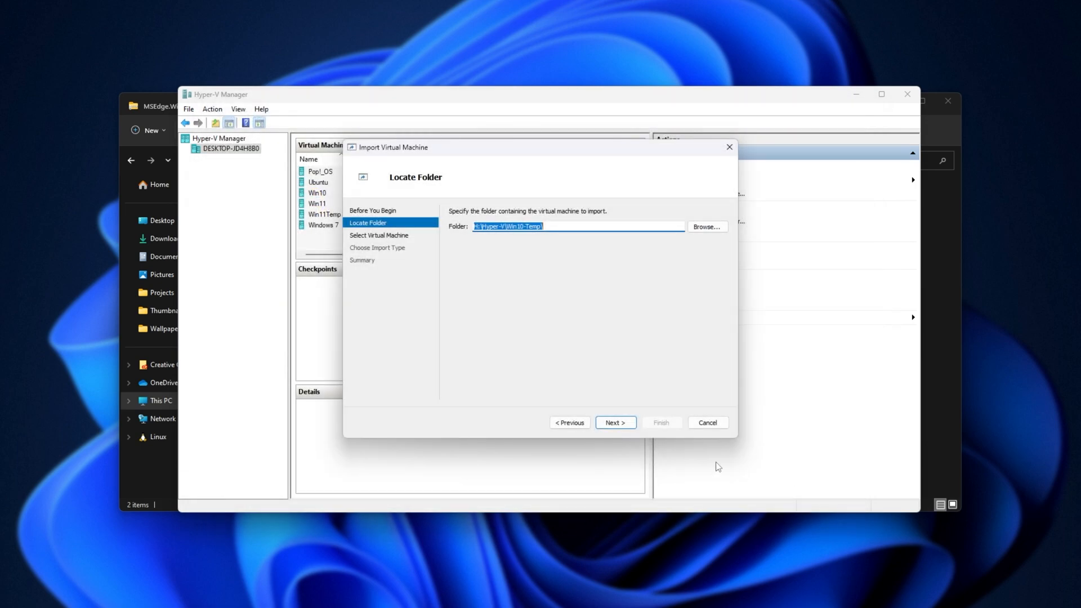
left_click(616, 423)
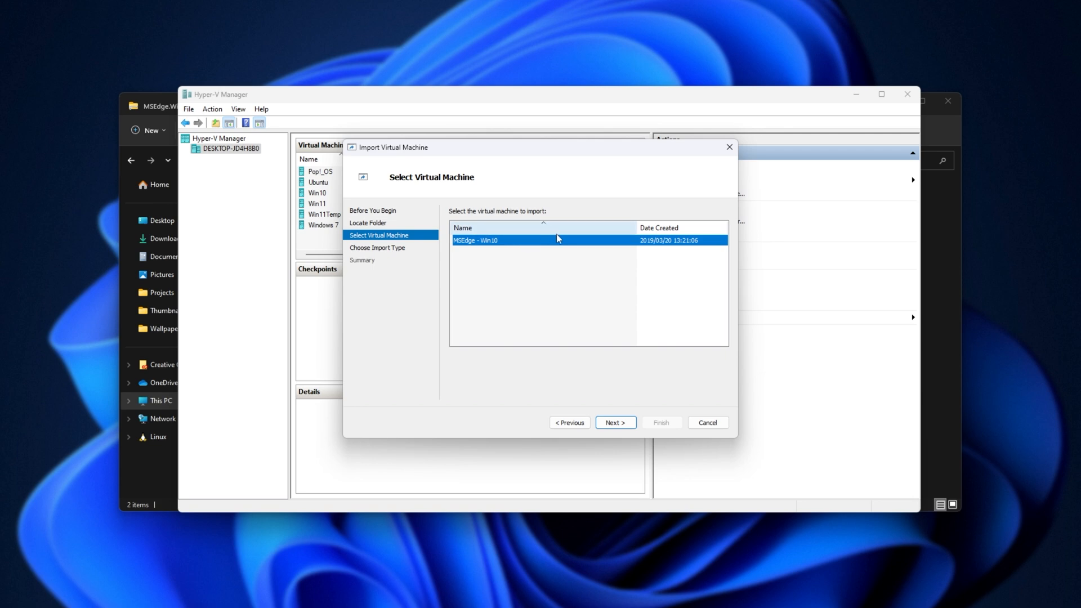
Import MSEdge - Win10 using 'Register the virtual machine in-place', then select it
left_click(616, 423)
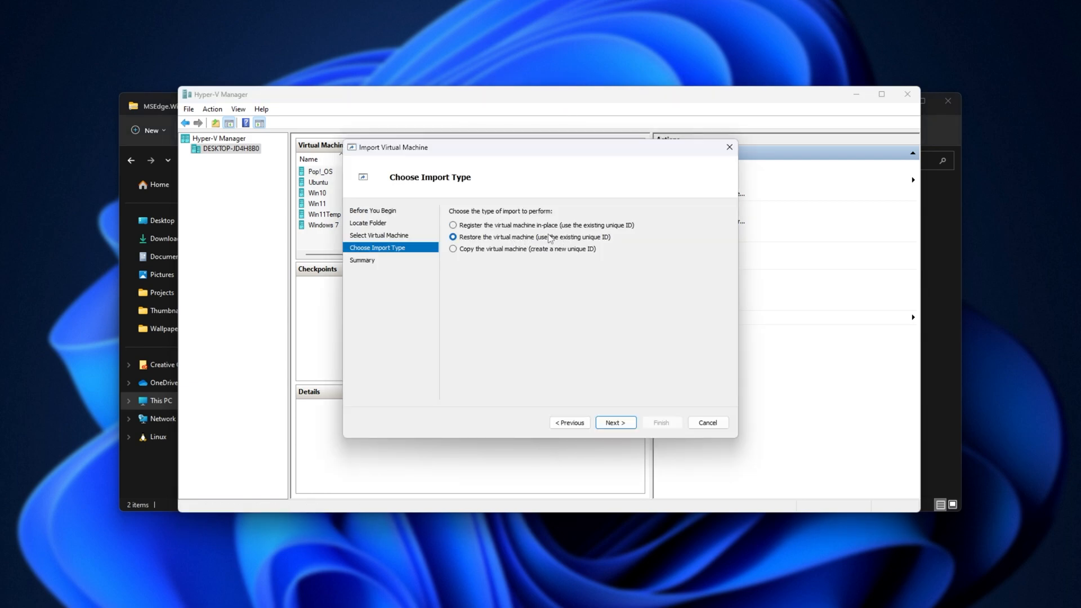
left_click(453, 249)
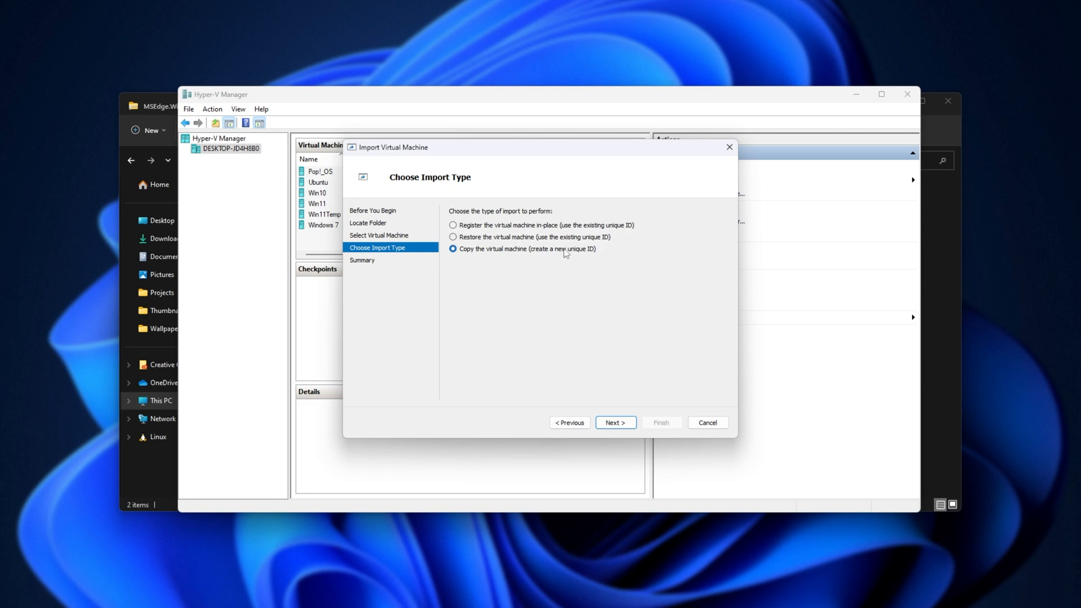
left_click(452, 225)
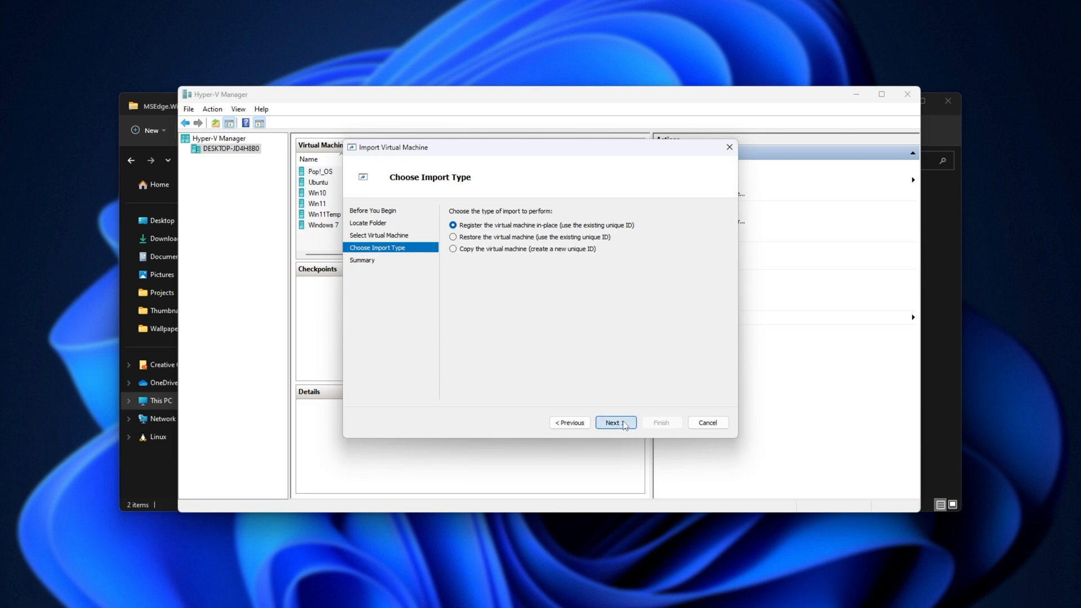
left_click(616, 422)
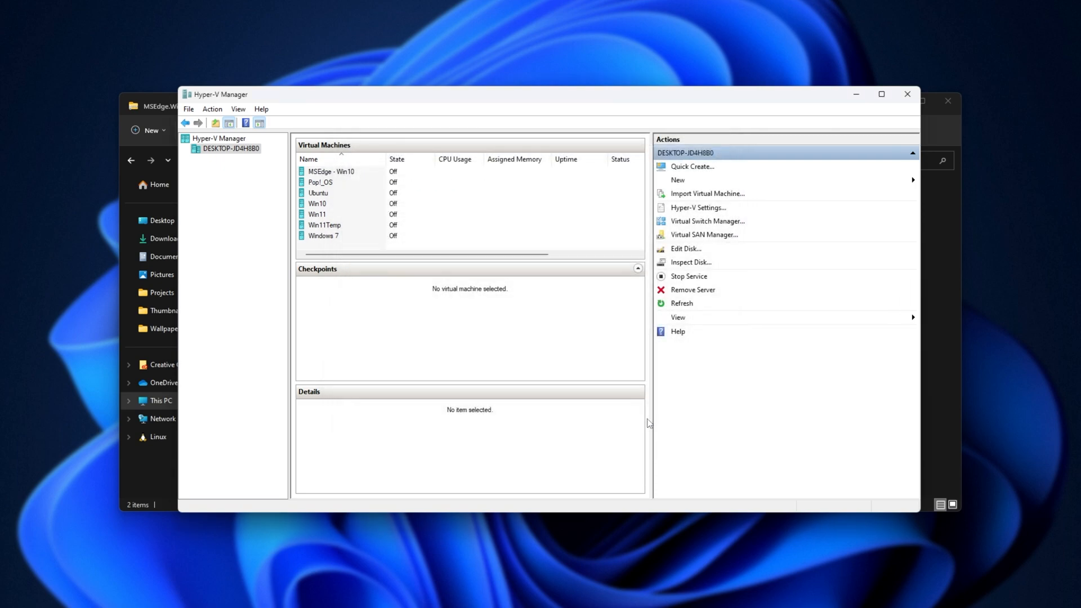
mouse_move(337, 210)
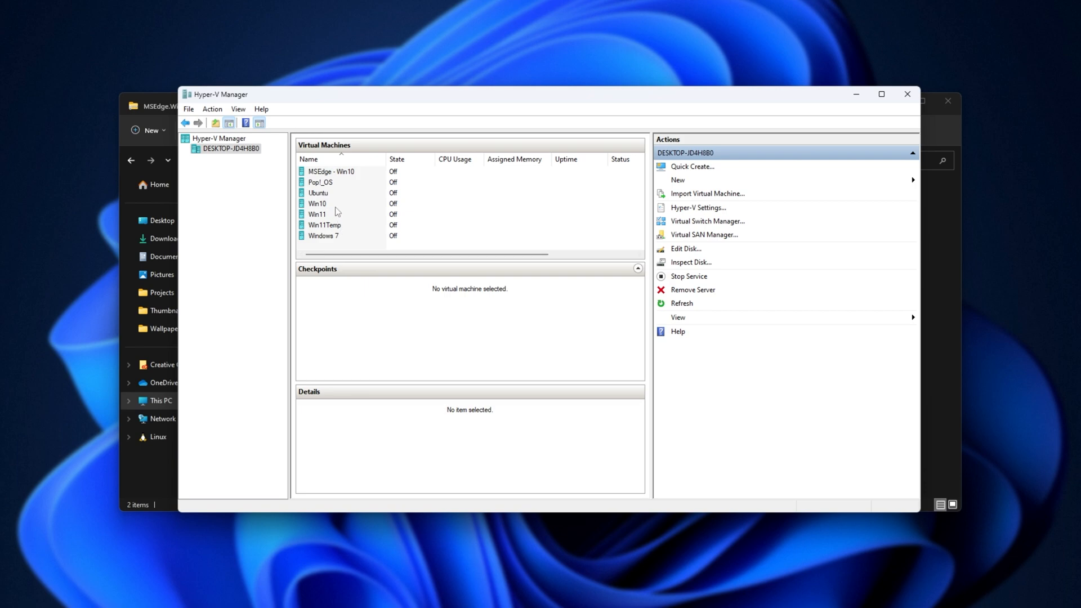
left_click(342, 171)
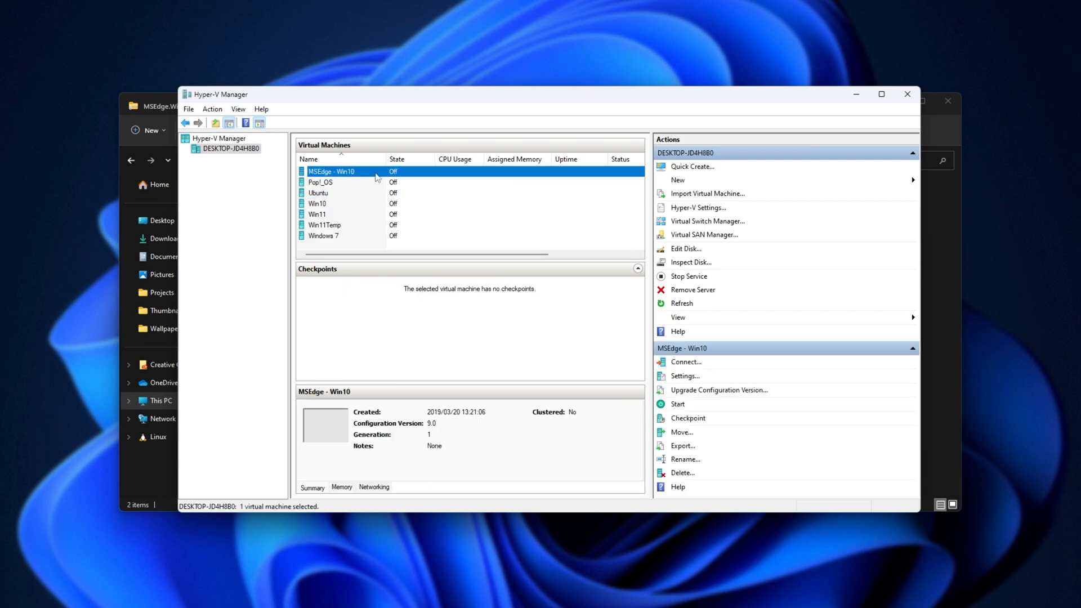
Set MSEdge - Win10 to 8192 MB RAM and 12 processors, reviewing its hard drive
left_click(685, 376)
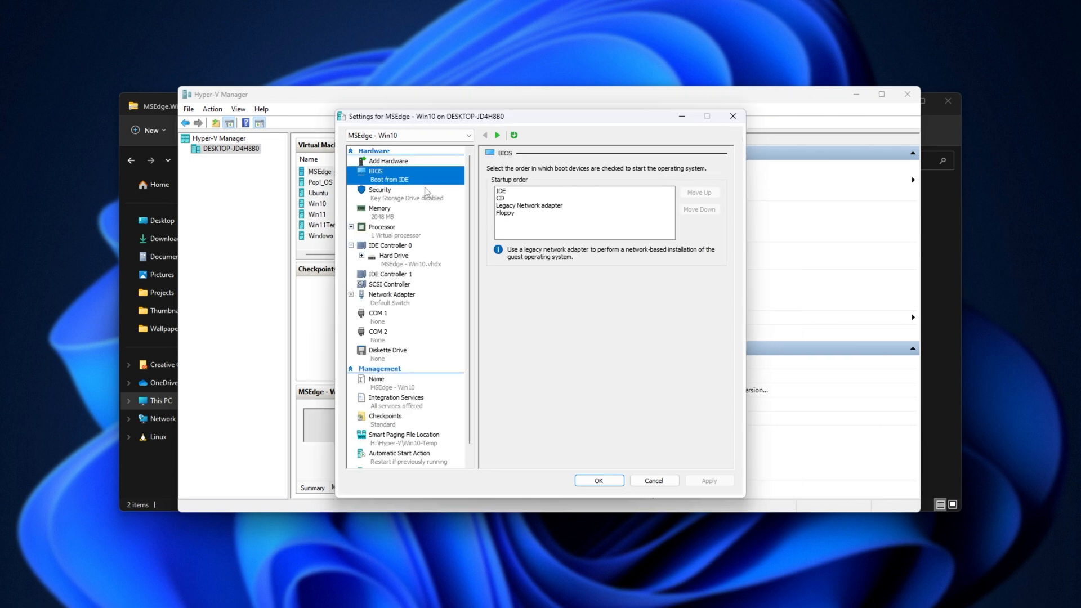
left_click(380, 209)
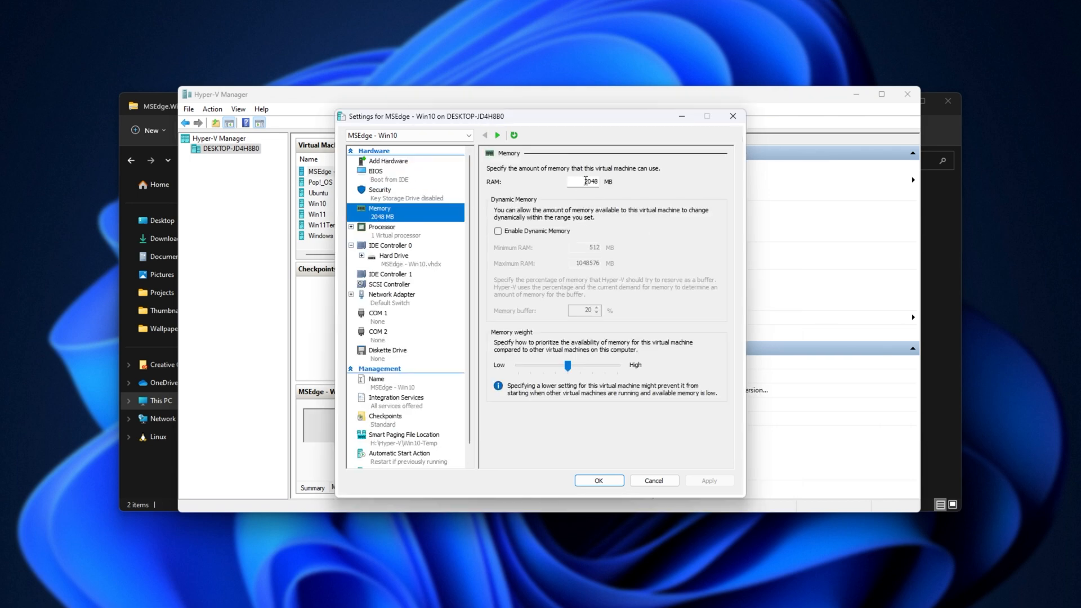
type("8192")
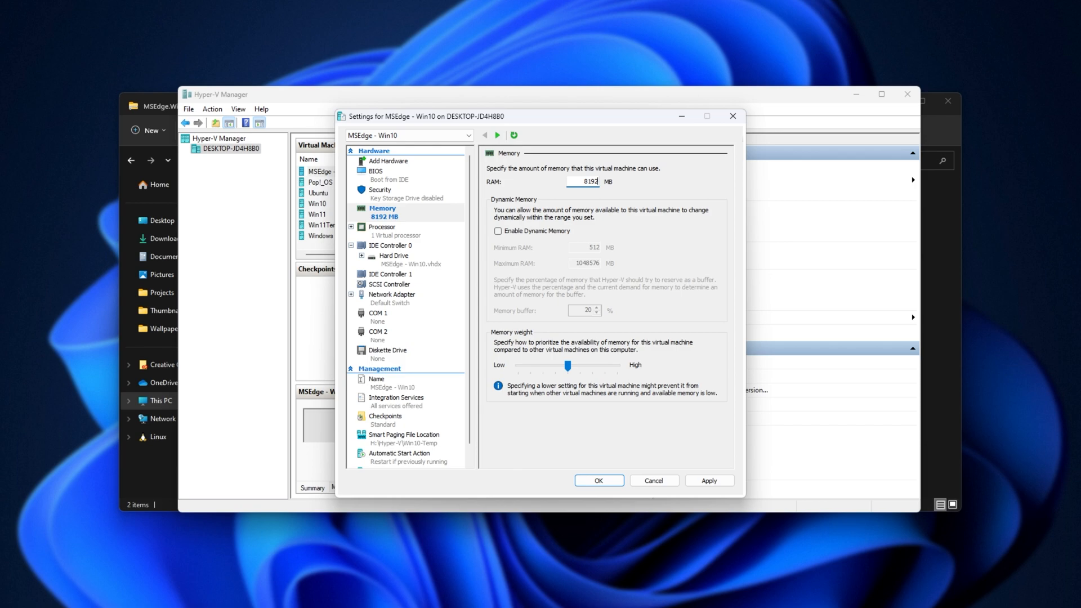
left_click(382, 226)
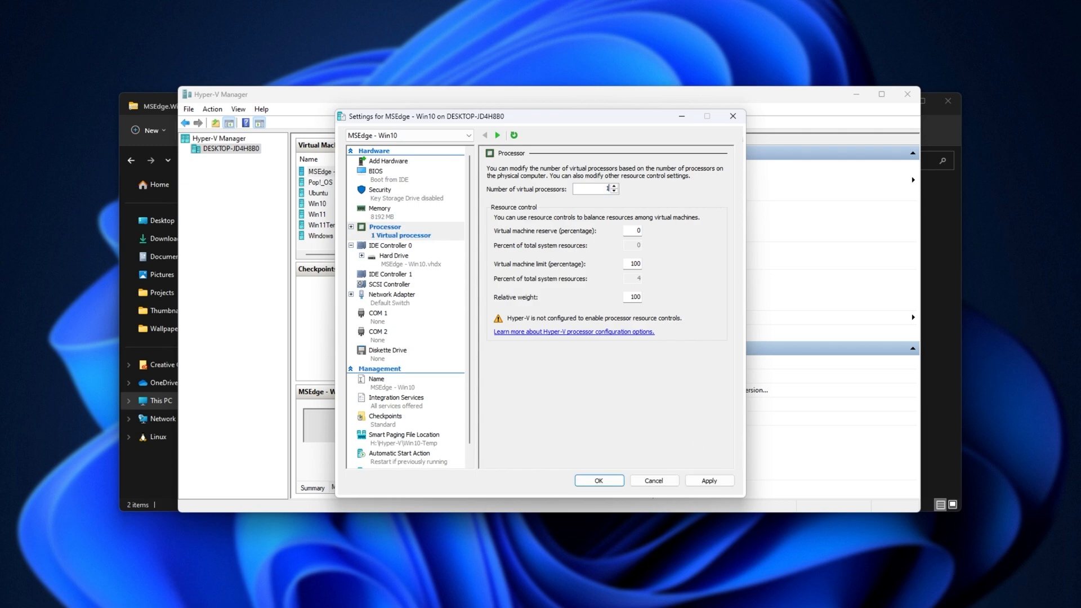
left_click(393, 255)
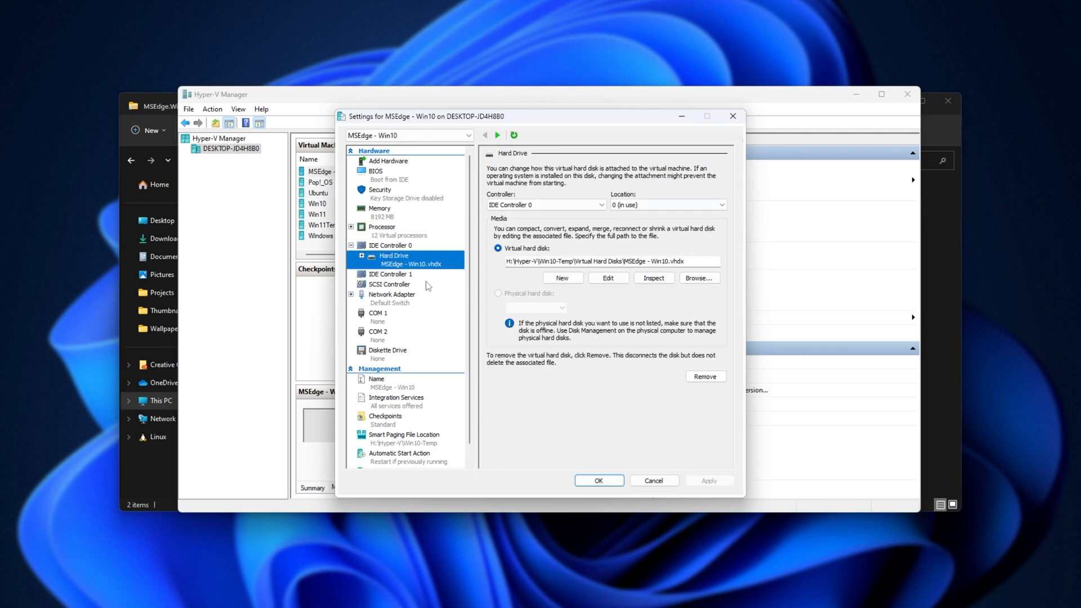
scroll("down", 3)
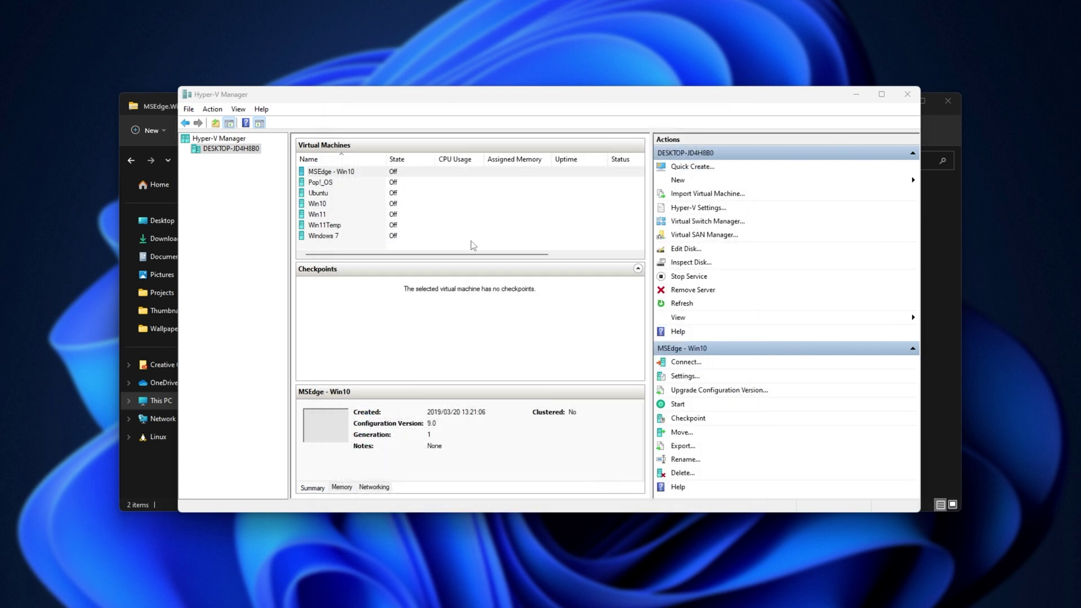
Start MSEdge - Win10 and connect to its console at the chosen resolution
left_click(330, 171)
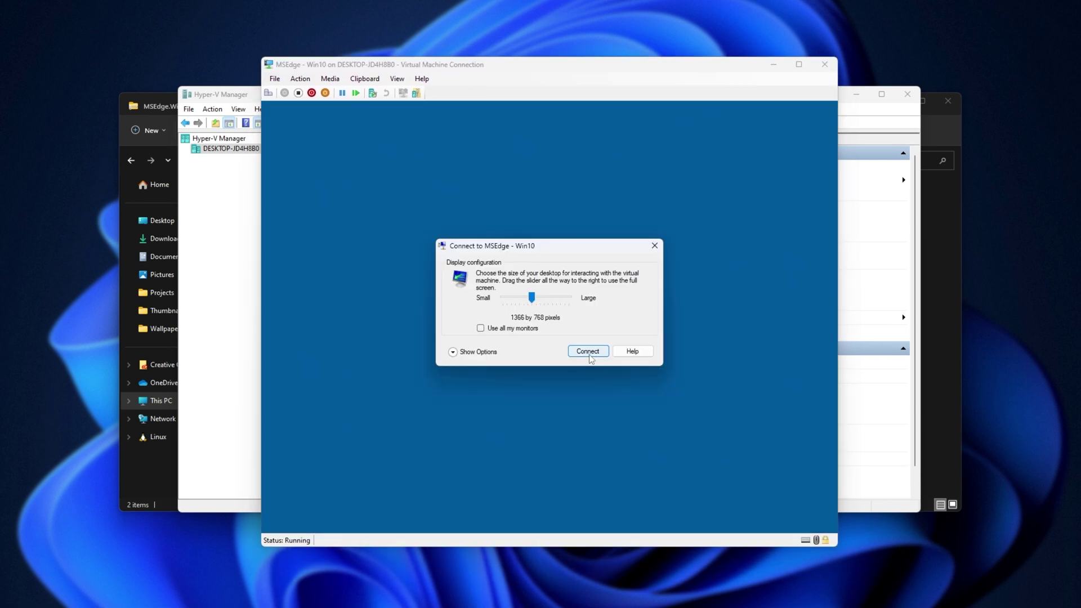
left_click(587, 351)
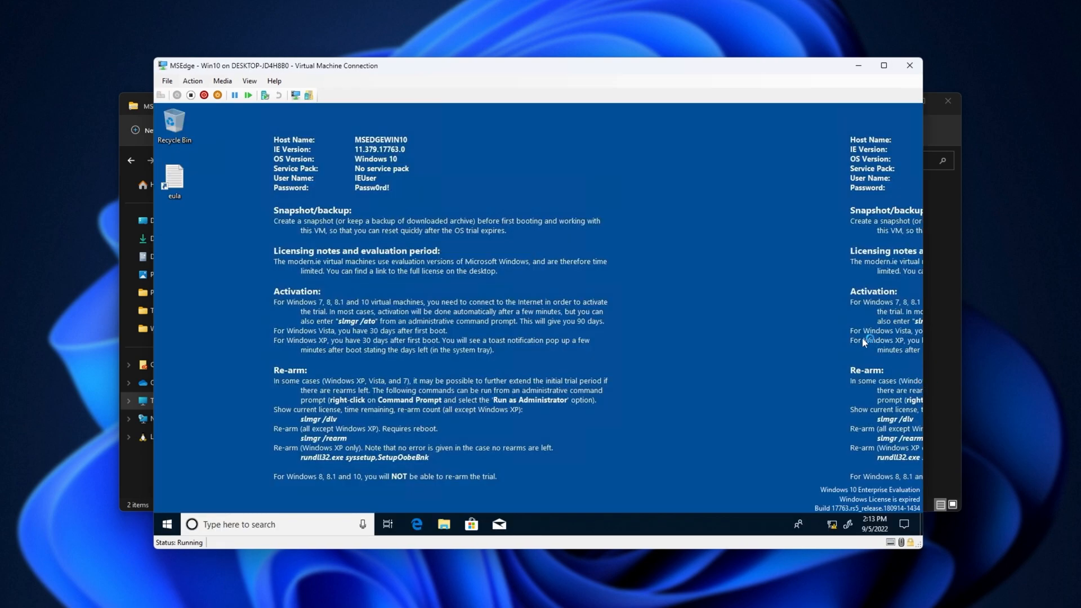
mouse_move(684, 302)
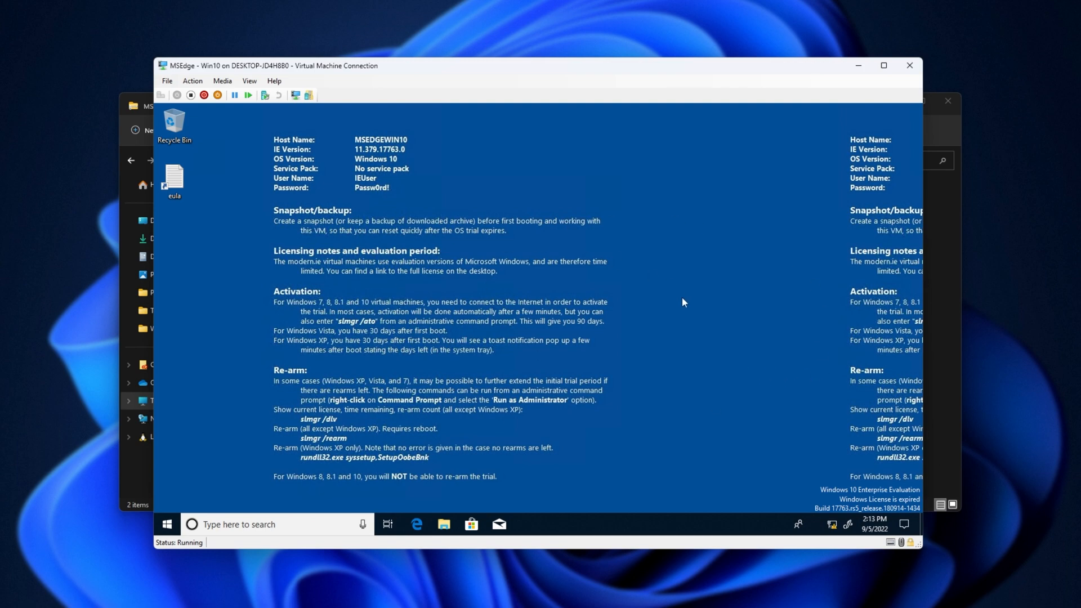
mouse_move(275, 235)
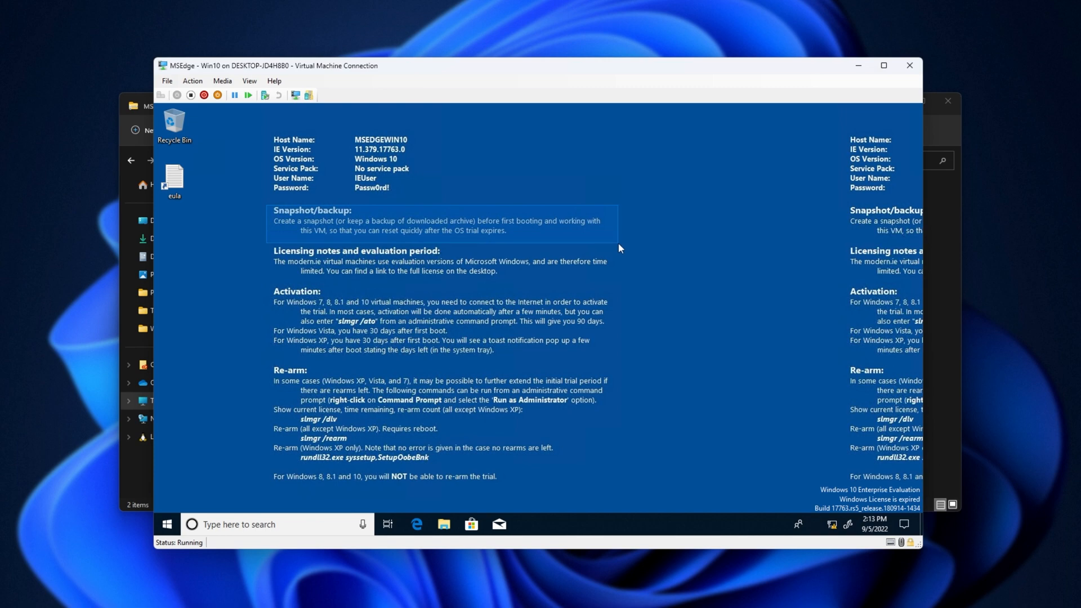
mouse_move(490, 238)
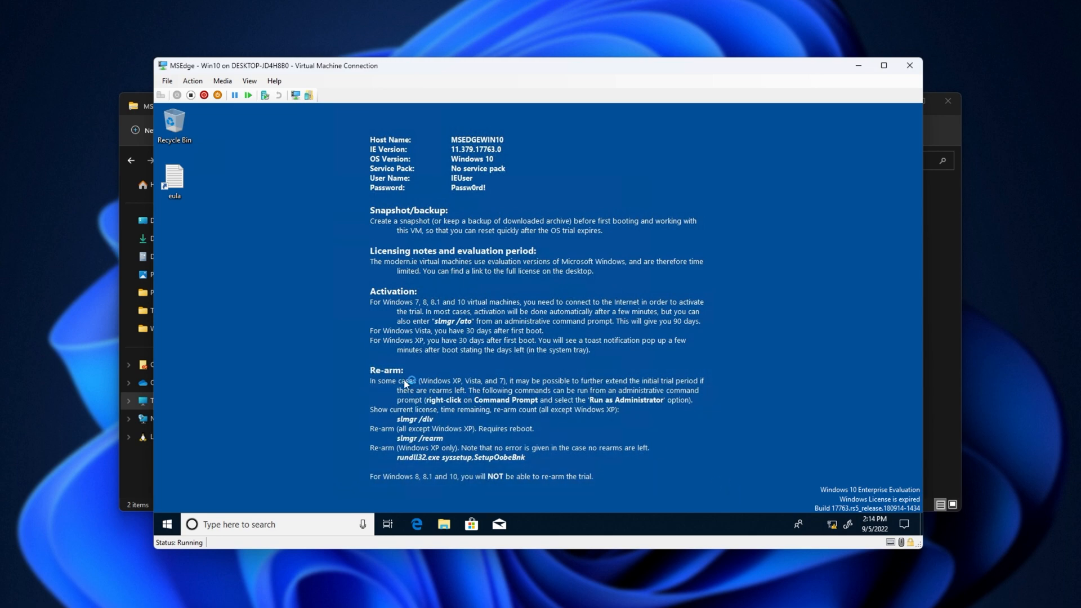
mouse_move(496, 381)
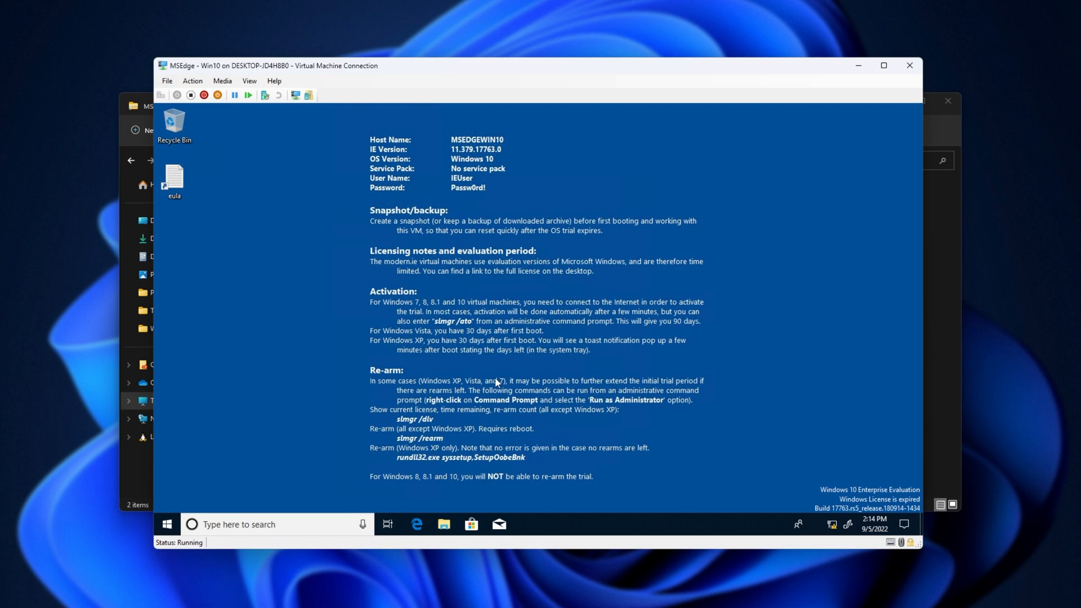
Resize the connection window so the guest desktop fits properly
left_click_drag(556, 381, 658, 381)
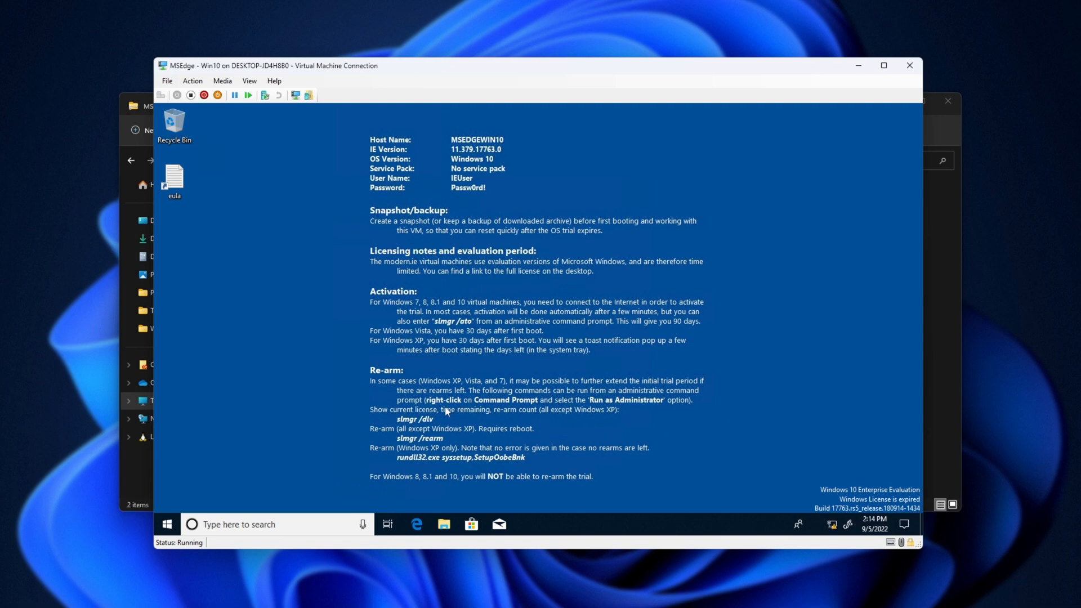
mouse_move(398, 448)
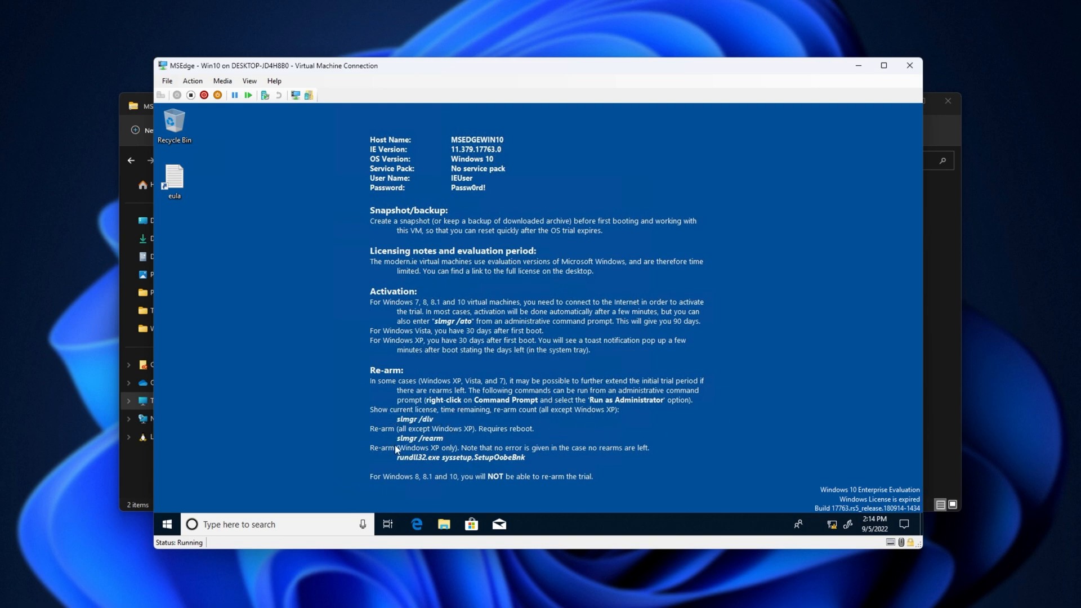
mouse_move(752, 397)
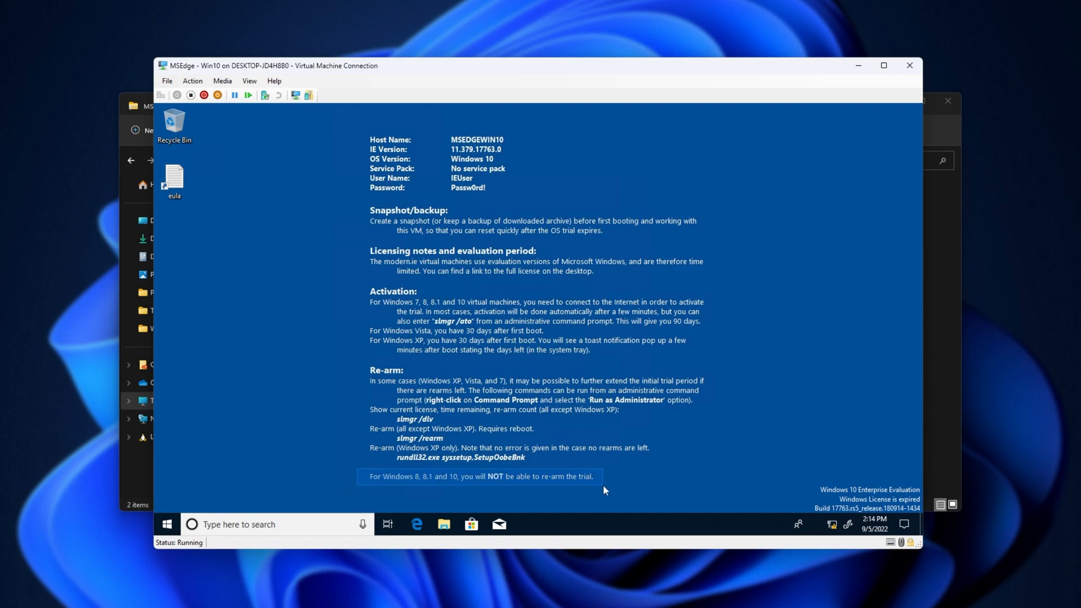
mouse_move(602, 509)
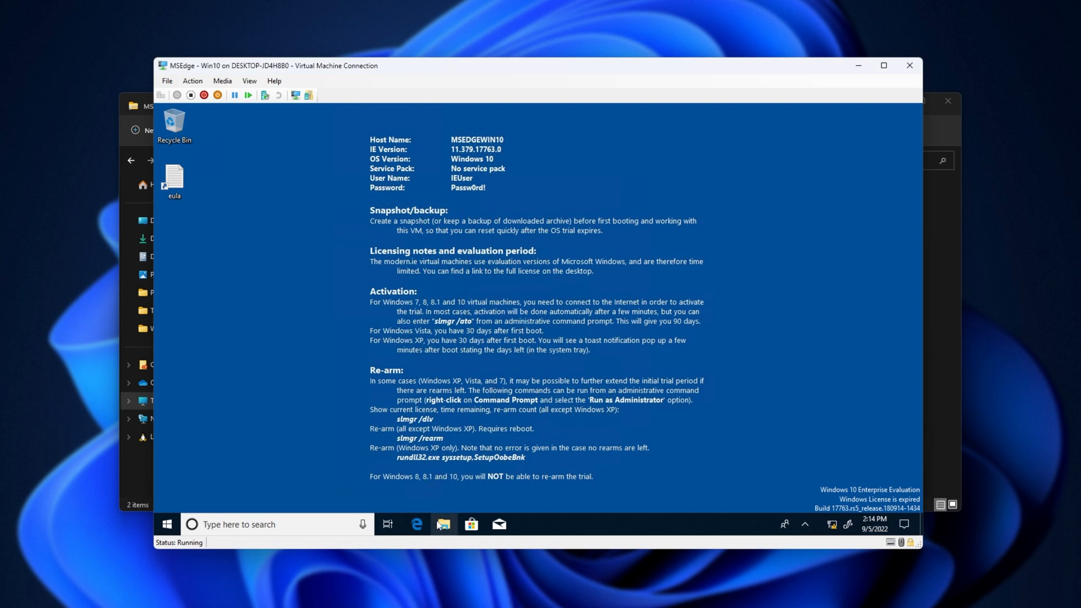
Open and then close File Explorer inside the guest Windows
left_click(443, 525)
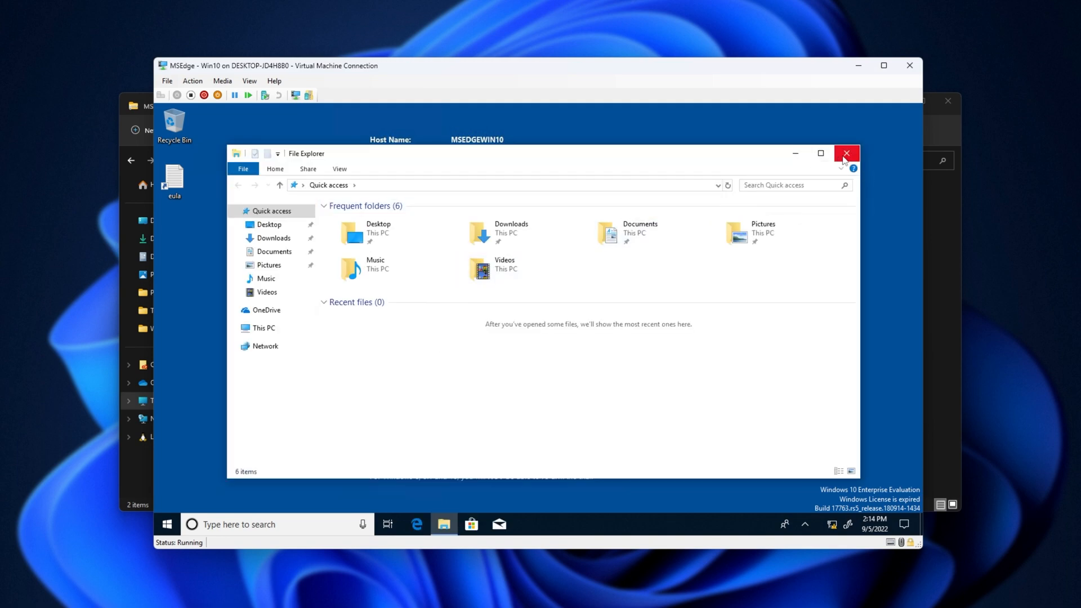
left_click(846, 153)
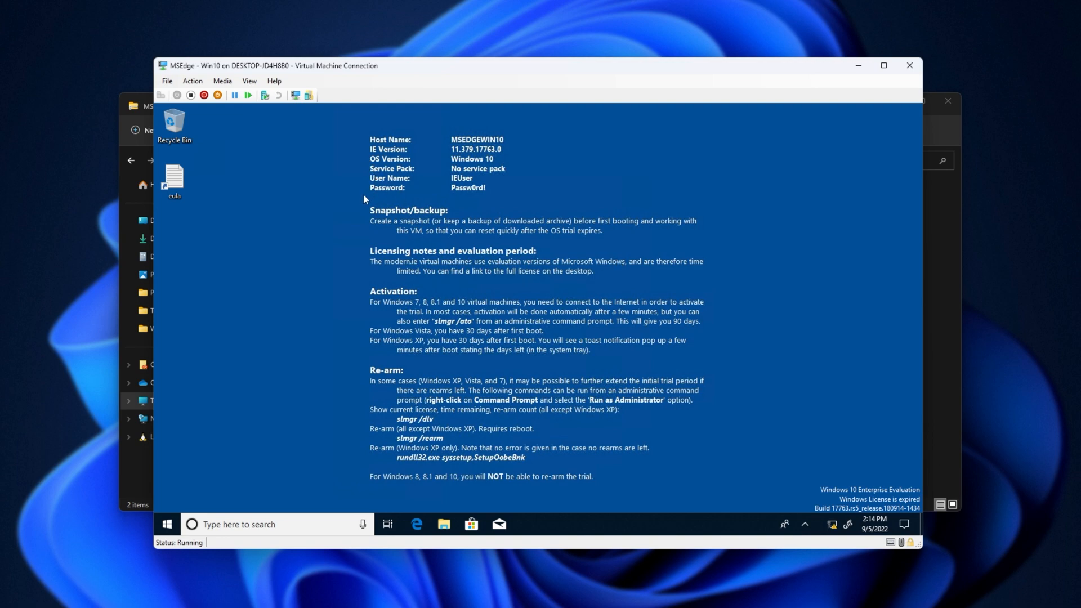
mouse_move(927, 521)
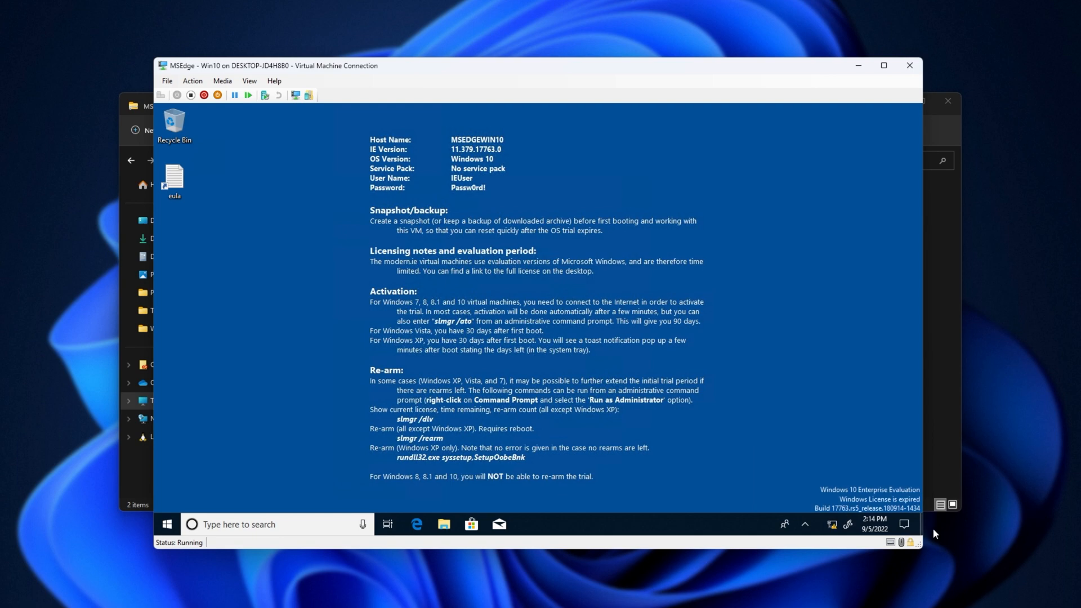
mouse_move(673, 373)
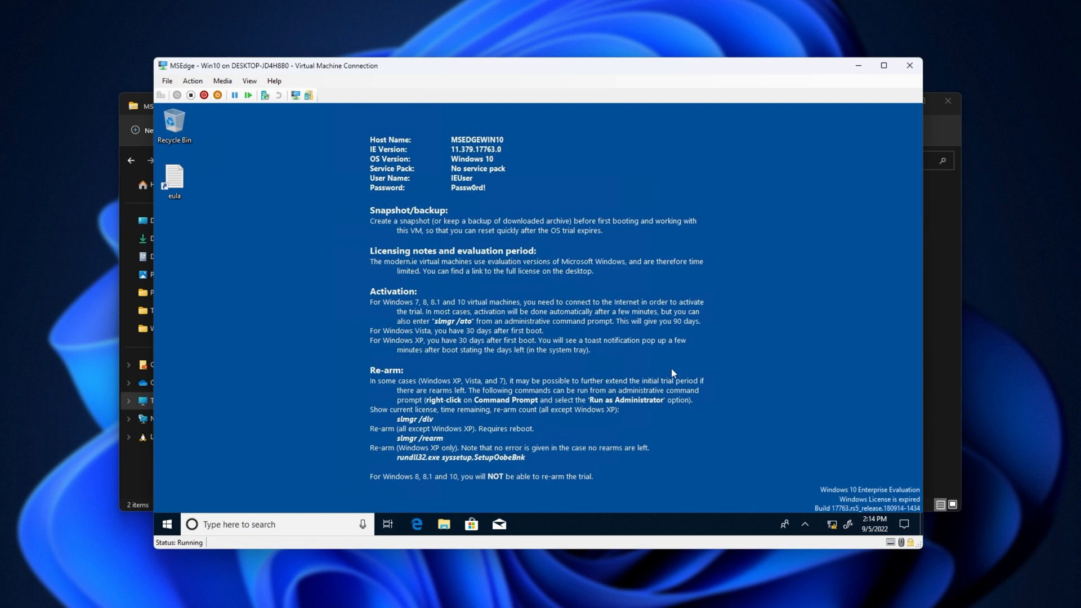
mouse_move(339, 215)
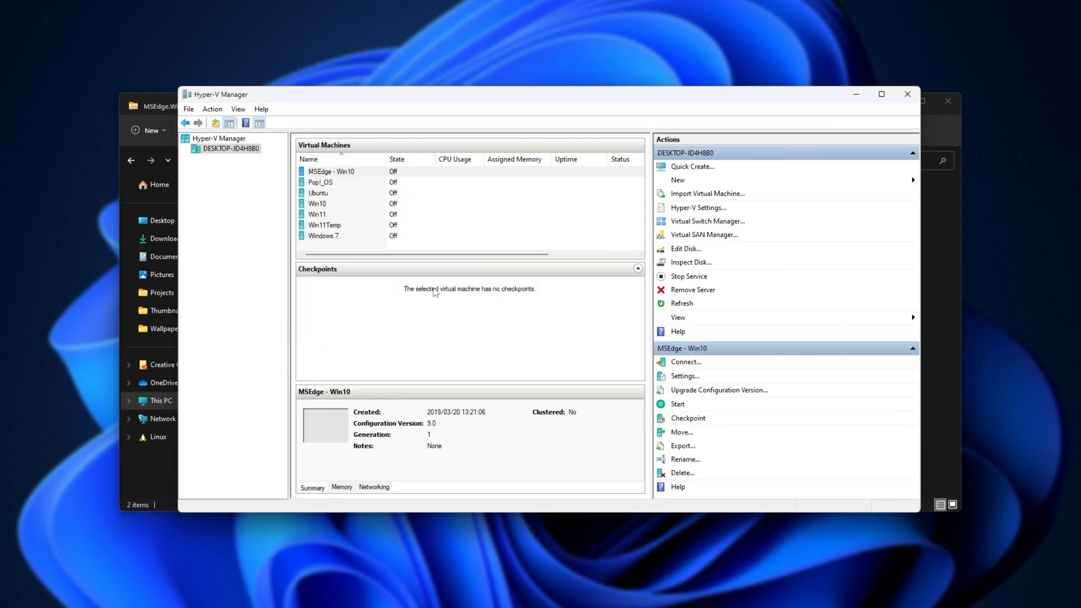
Take a checkpoint of MSEdge - Win10 and select the new 2022/09/05 23:15:04 checkpoint
right_click(330, 171)
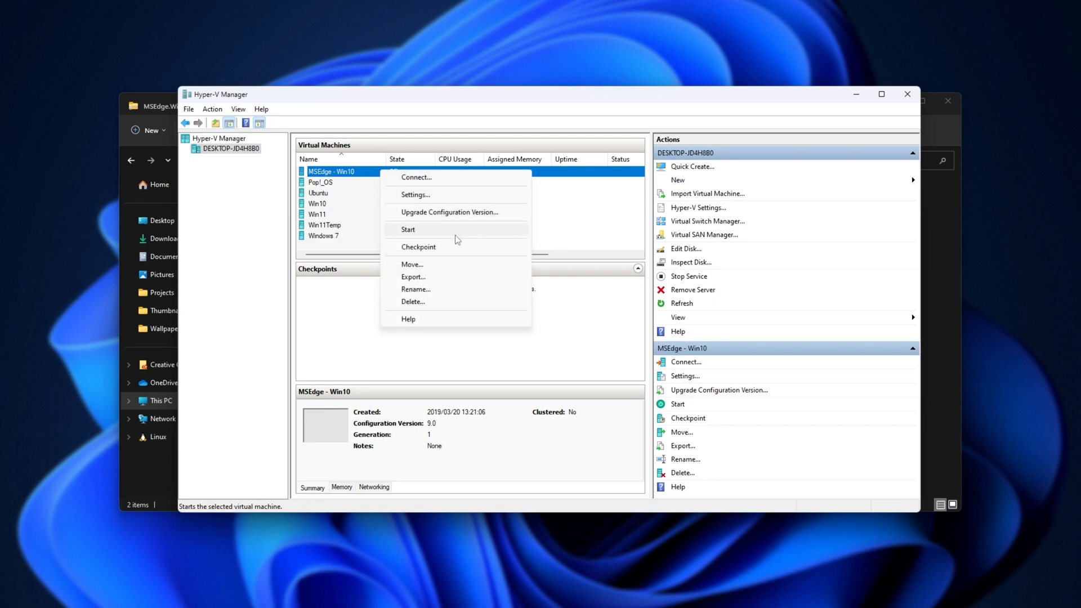
left_click(418, 247)
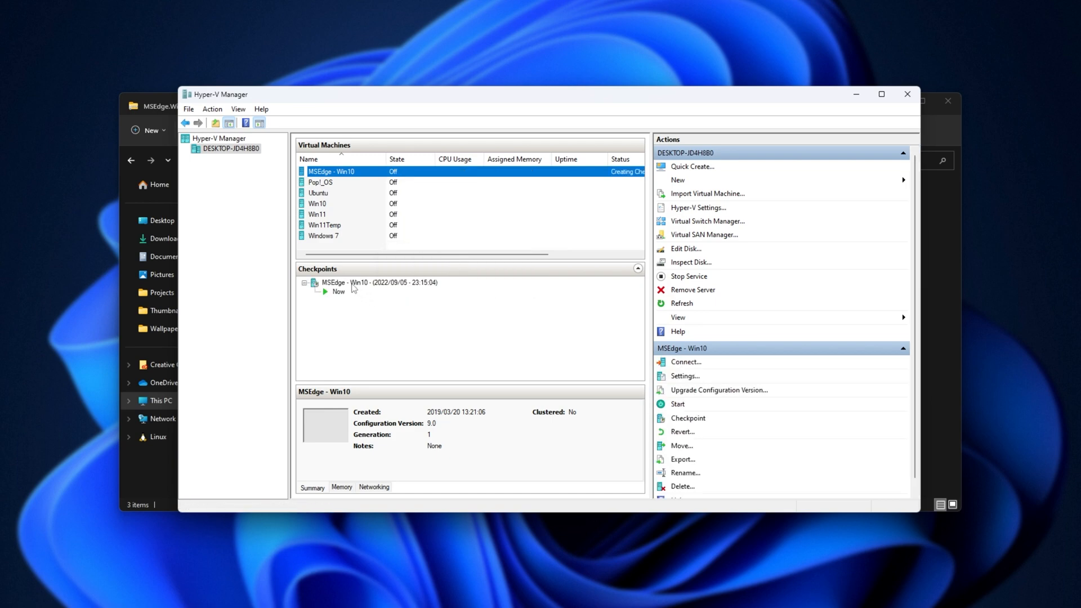
left_click(378, 282)
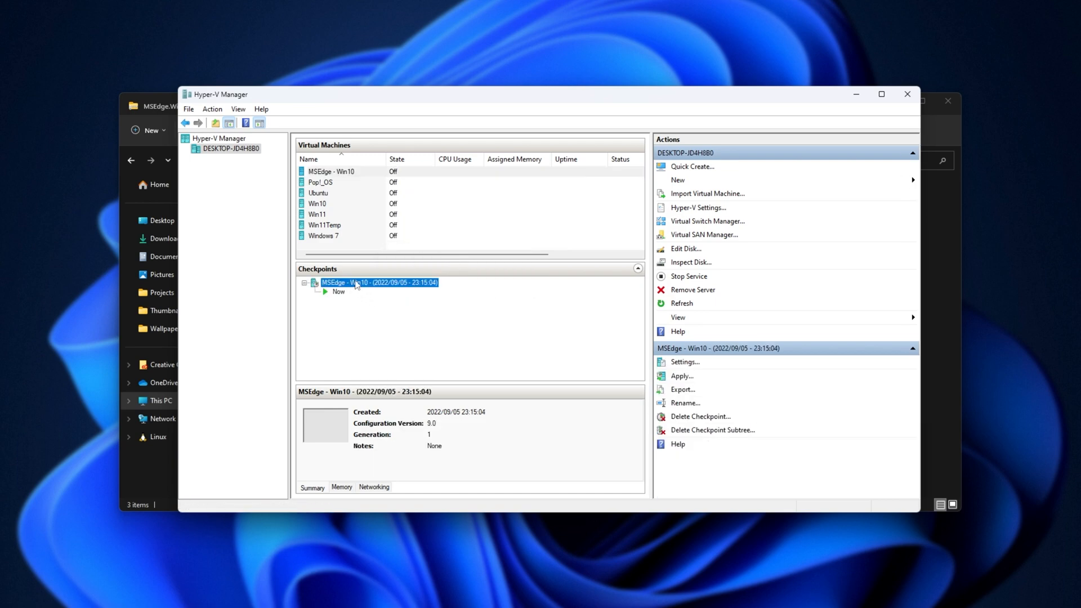
mouse_move(365, 287)
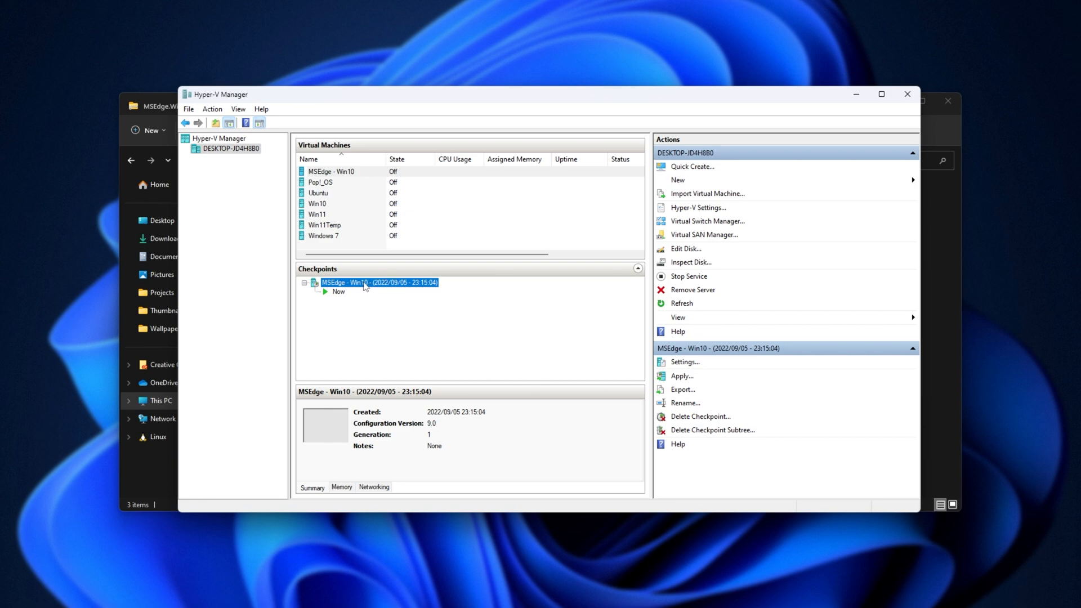
Review the checkpoint's options without choosing any, then close Hyper-V Manager
right_click(365, 282)
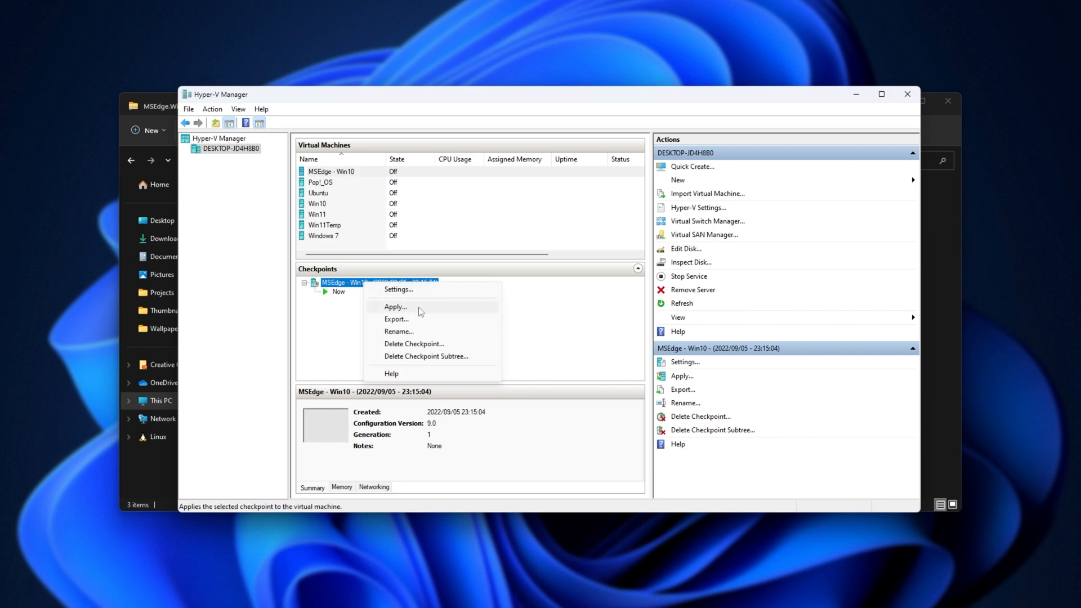
mouse_move(484, 299)
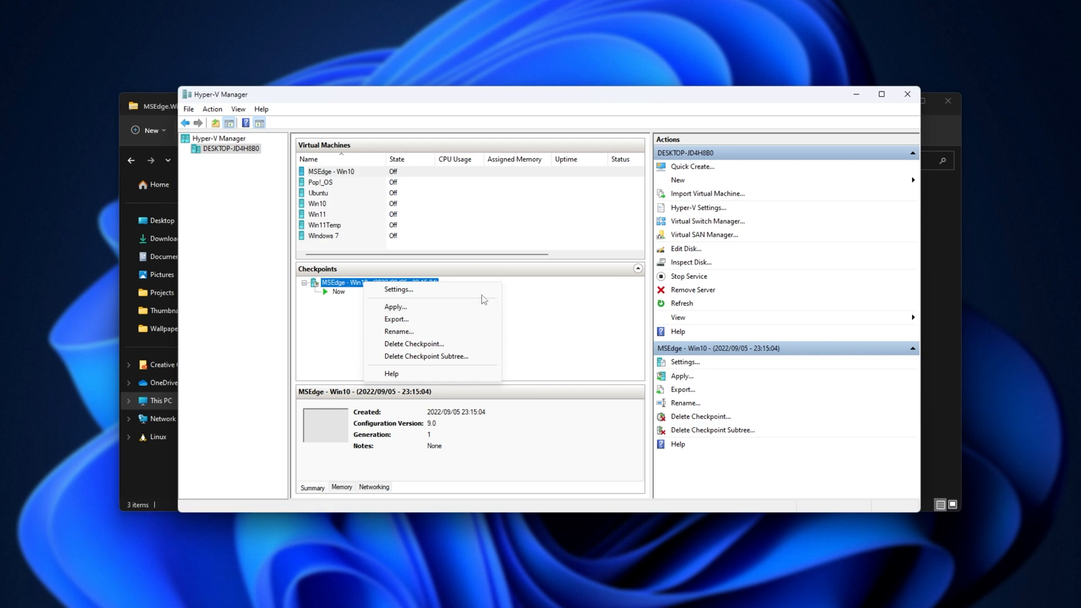
left_click(398, 332)
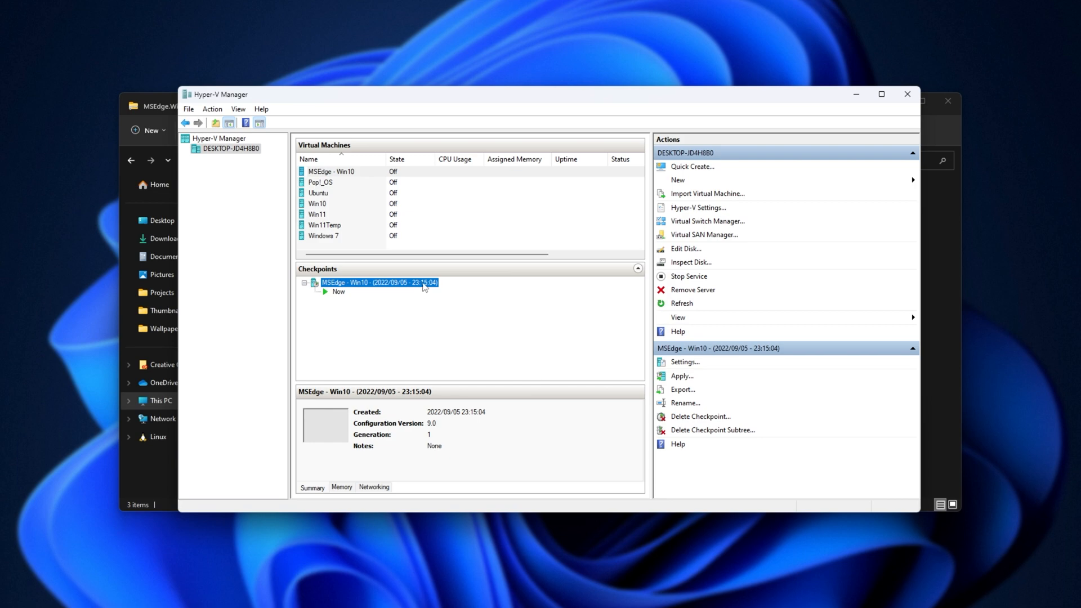
mouse_move(517, 292)
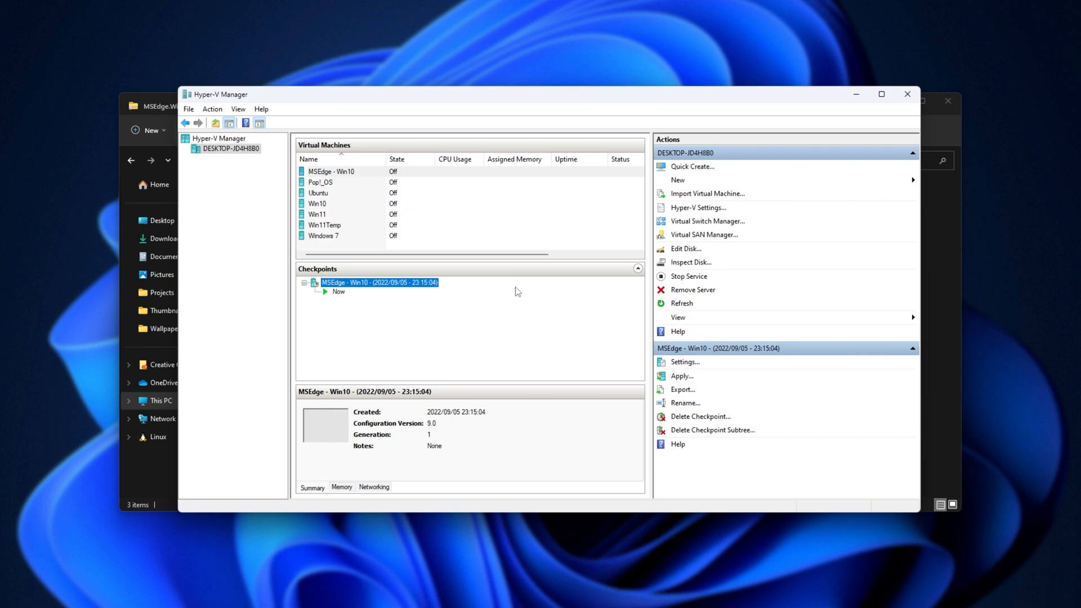
mouse_move(907, 97)
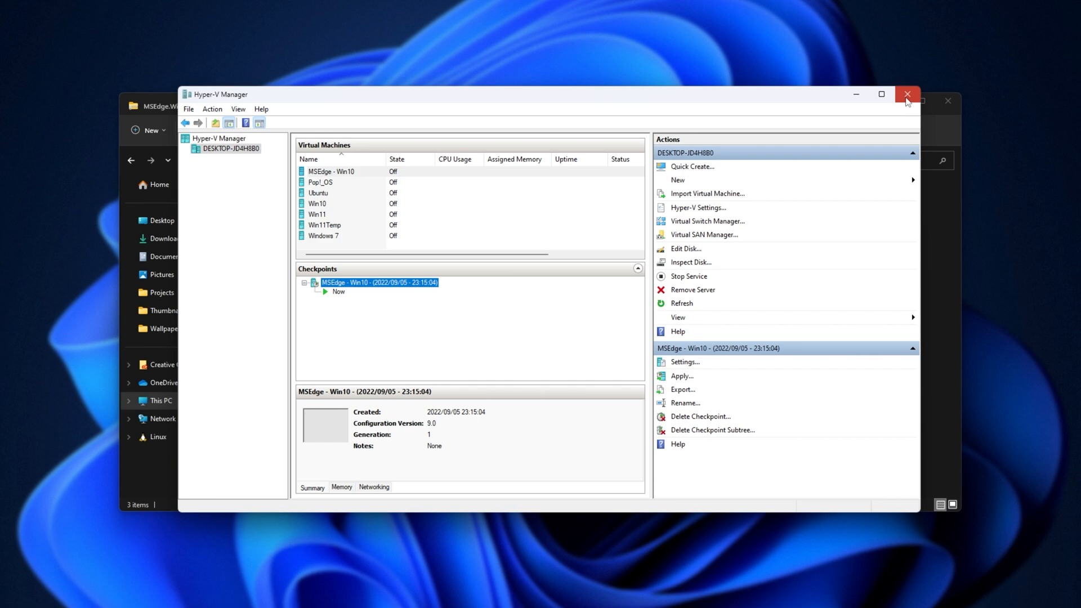
left_click(908, 95)
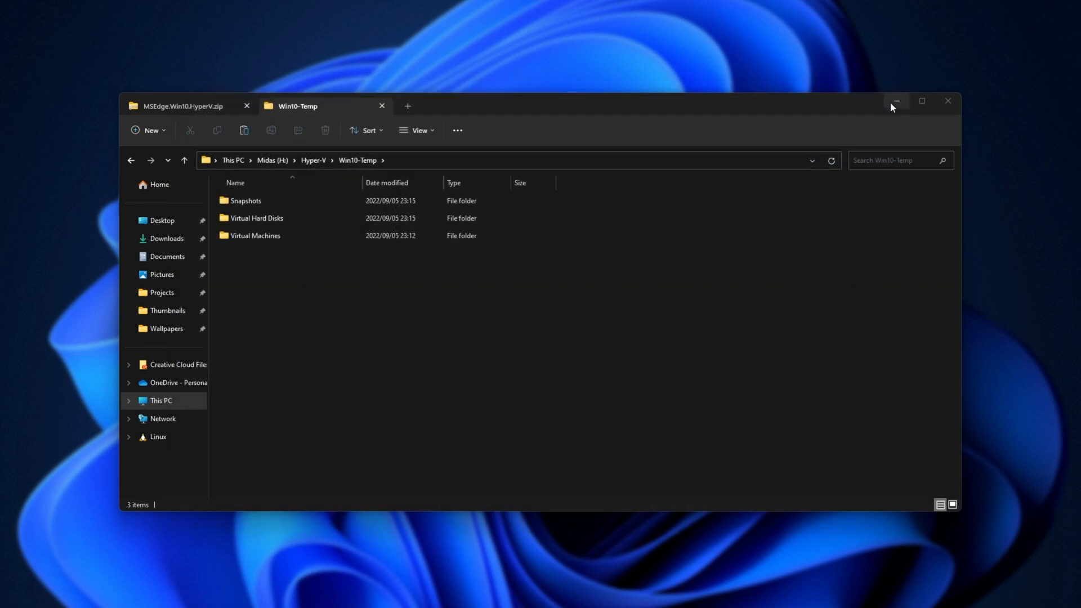